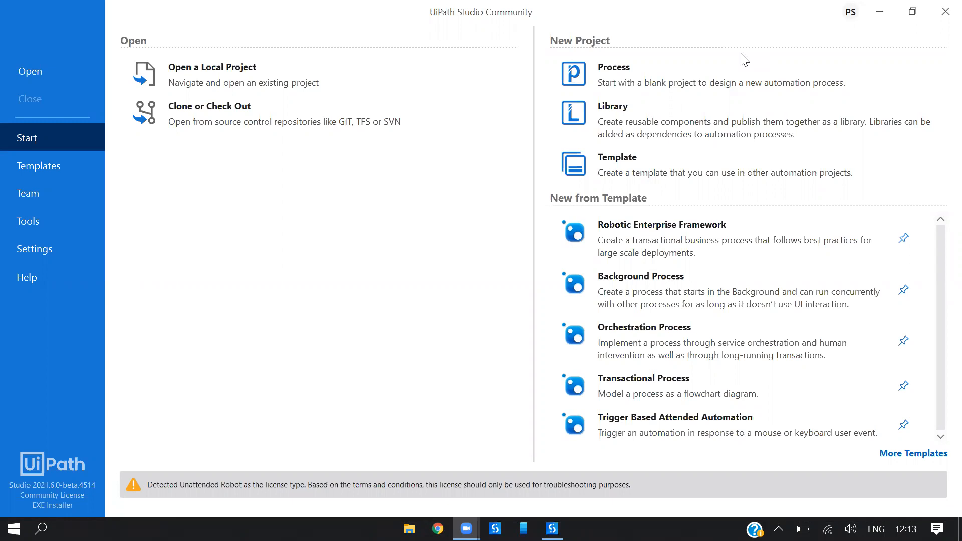
Create a blank process 'Modern Excel Test' targeting Modern (.Net 5 Windows).
click(613, 74)
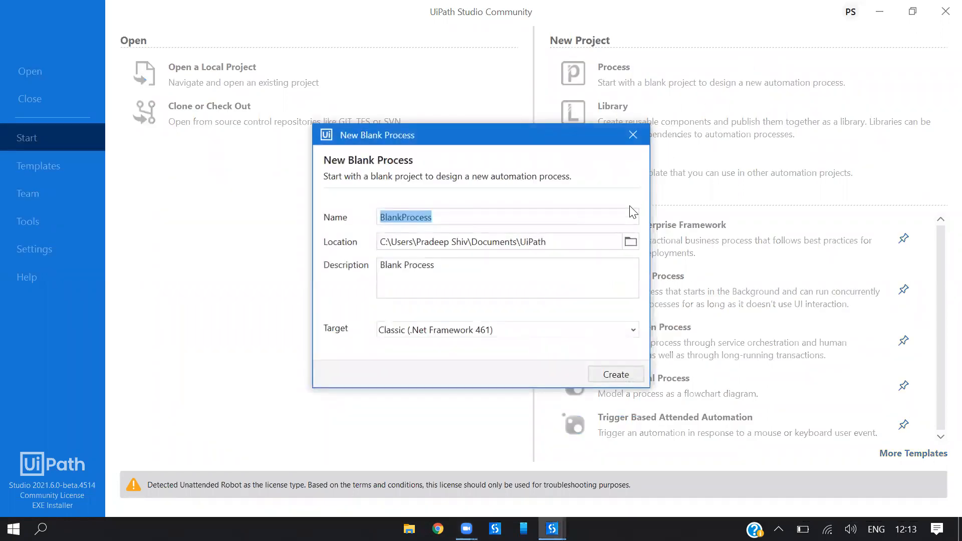
text(Mo)
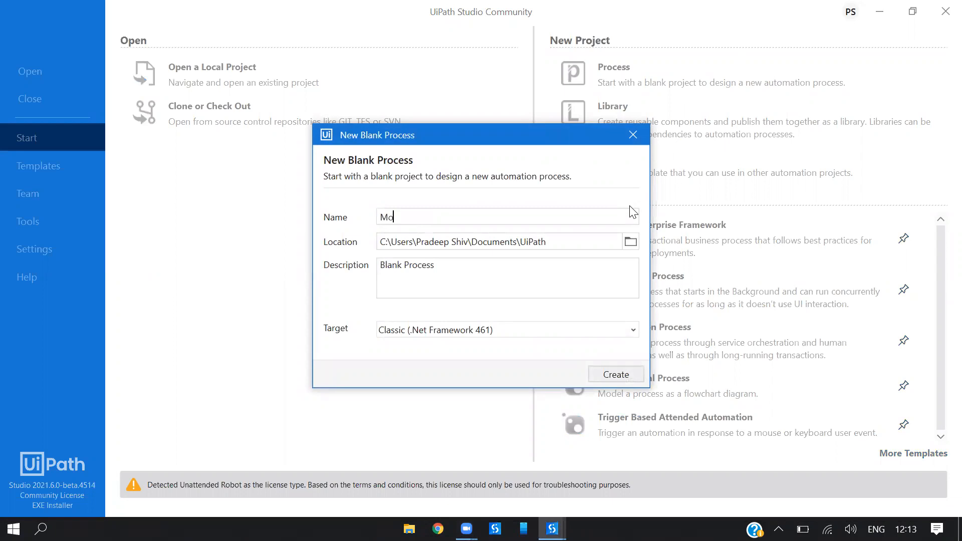
text(Modern Excel)
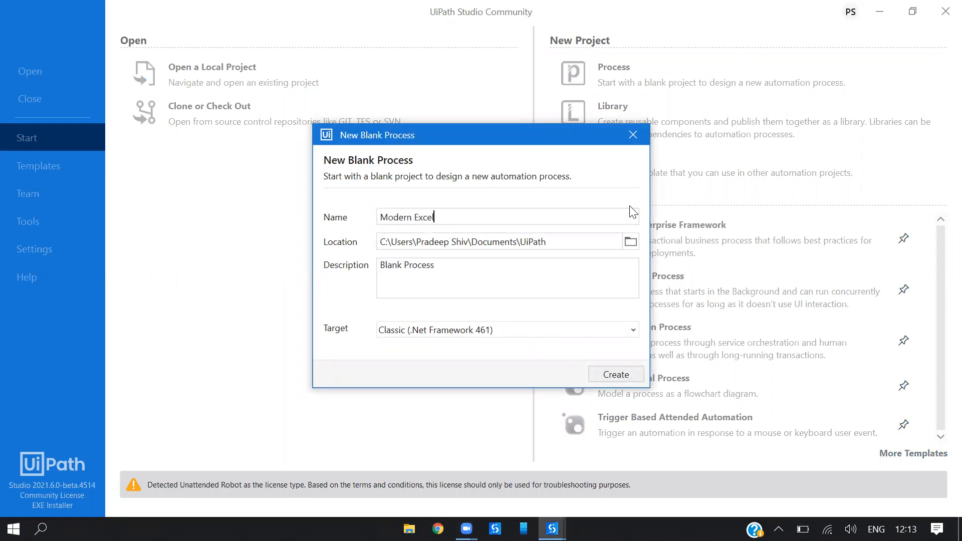
text(Test)
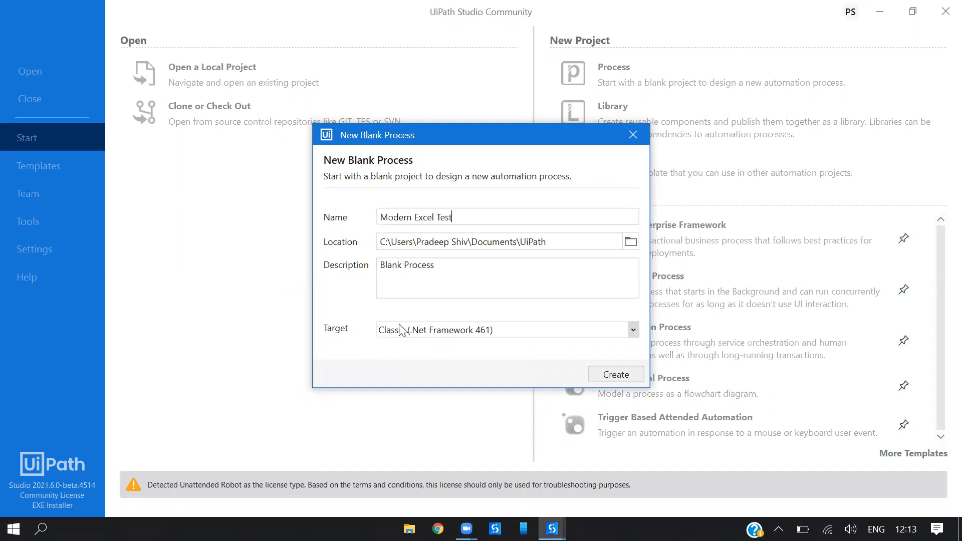
click(632, 330)
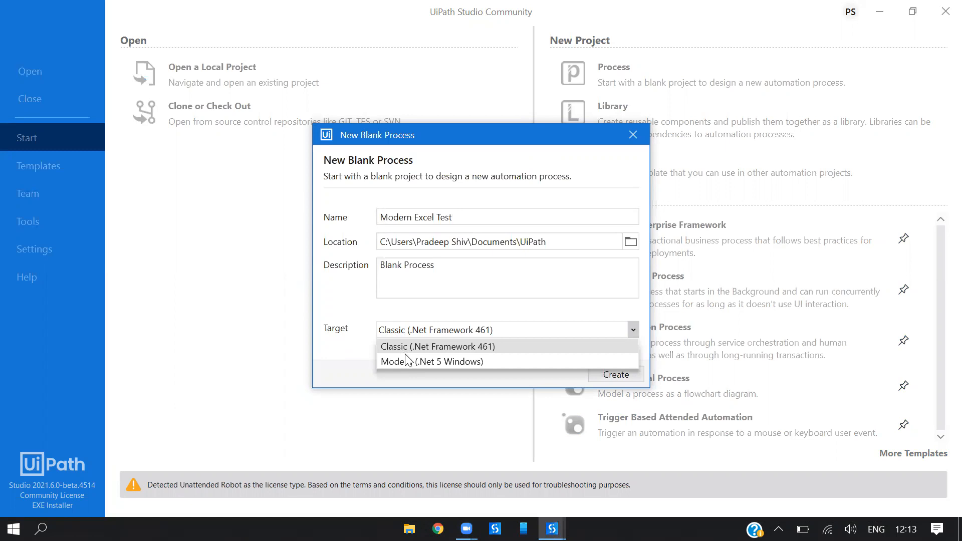
click(432, 361)
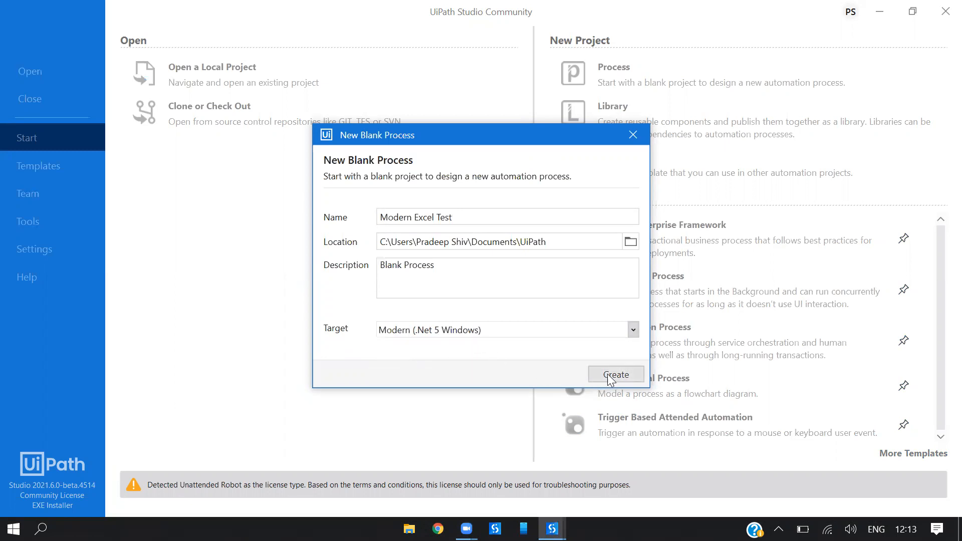
click(615, 375)
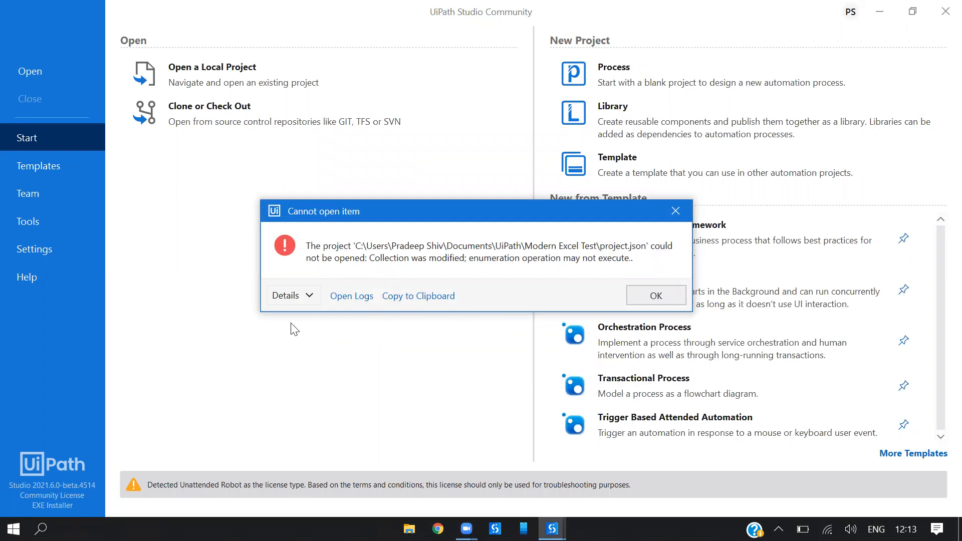
Dismiss the error and name a new blank process ModernExcelTest with Modern (.Net 5 Windows) target.
click(655, 296)
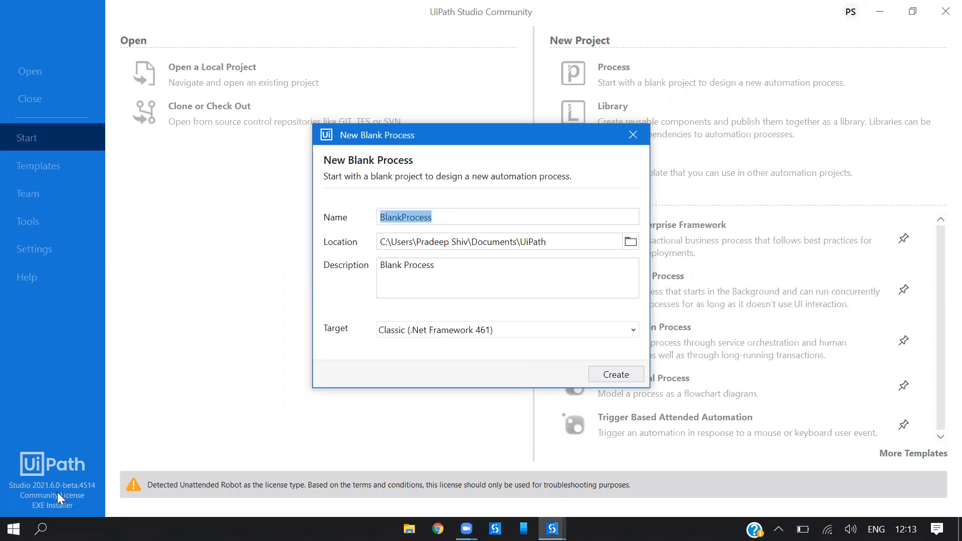
mouse_move(422, 257)
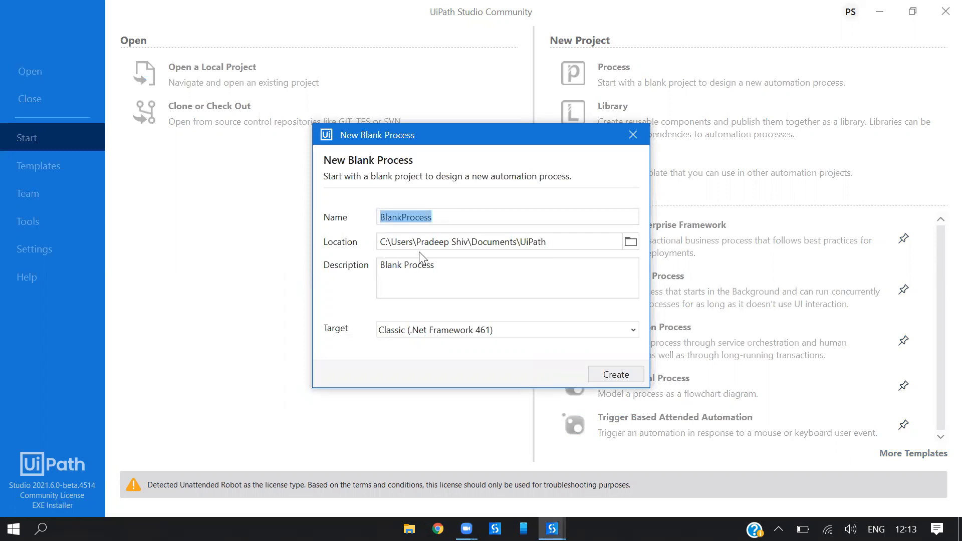
text(M)
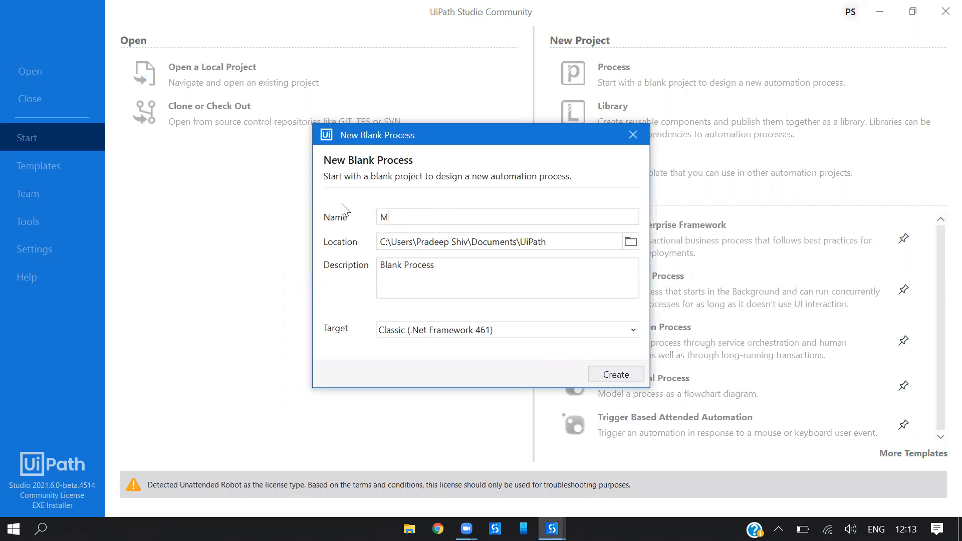
text(odernExcelTest)
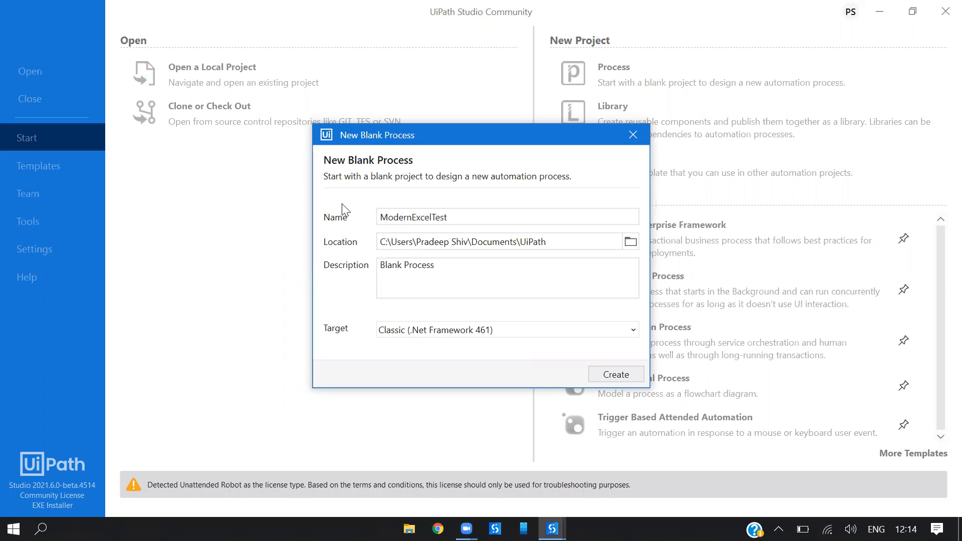
click(631, 329)
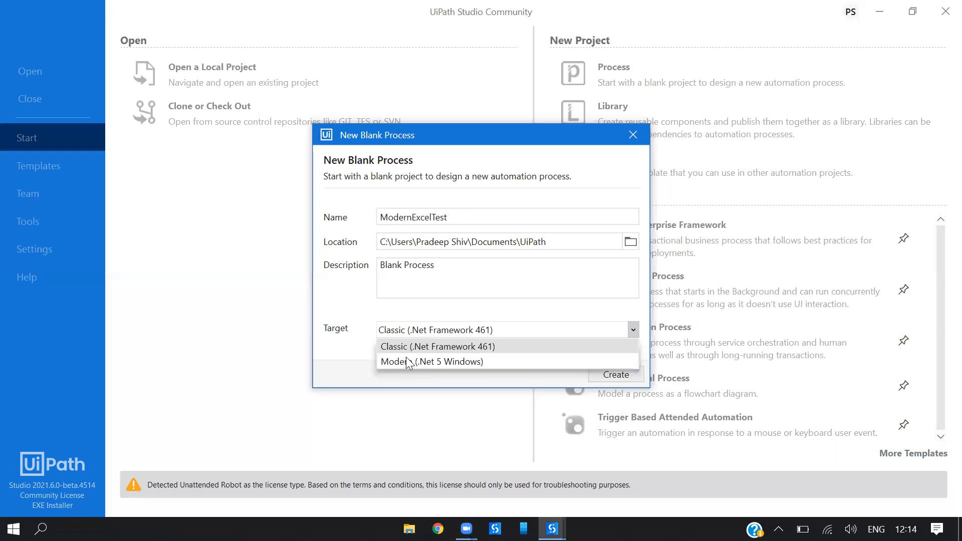
click(615, 375)
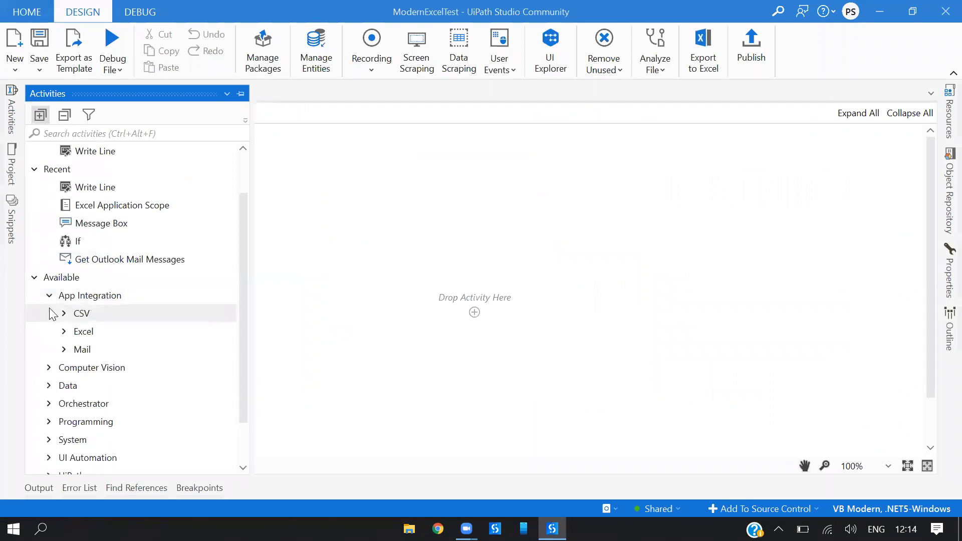
Show the ModernExcelTest project tree with its Modern .NET5-Windows dependencies.
click(83, 332)
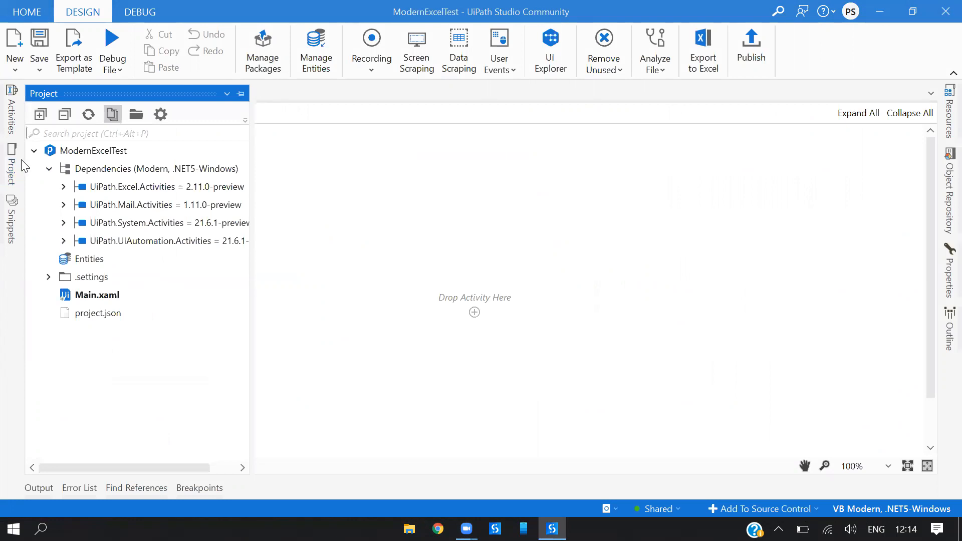
Set Excel Design Experience to UseModern in the Excel Modern project settings.
click(160, 114)
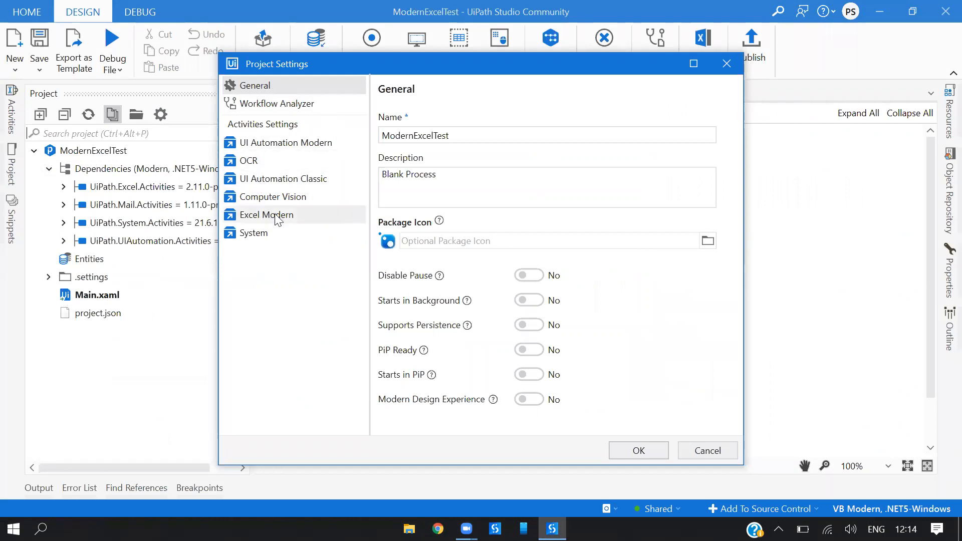
click(267, 215)
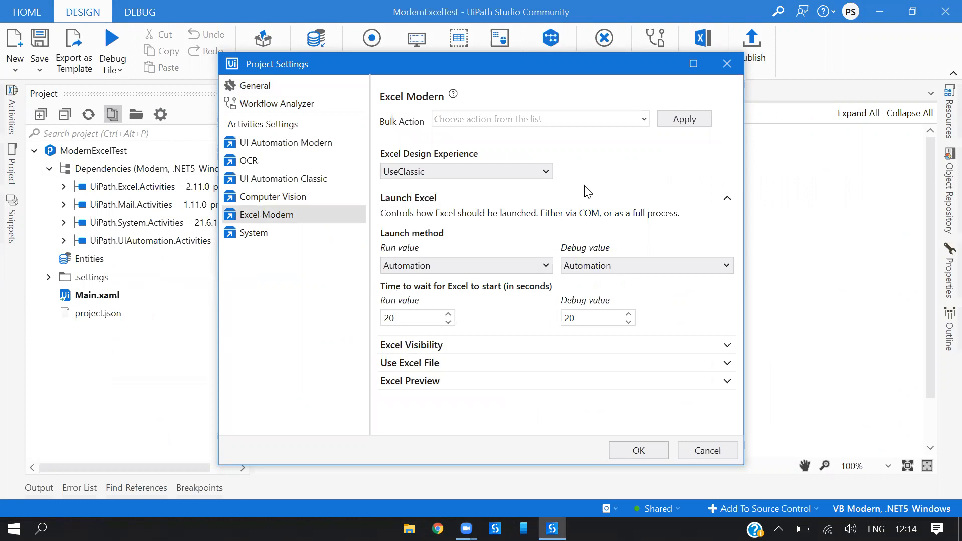
mouse_move(497, 172)
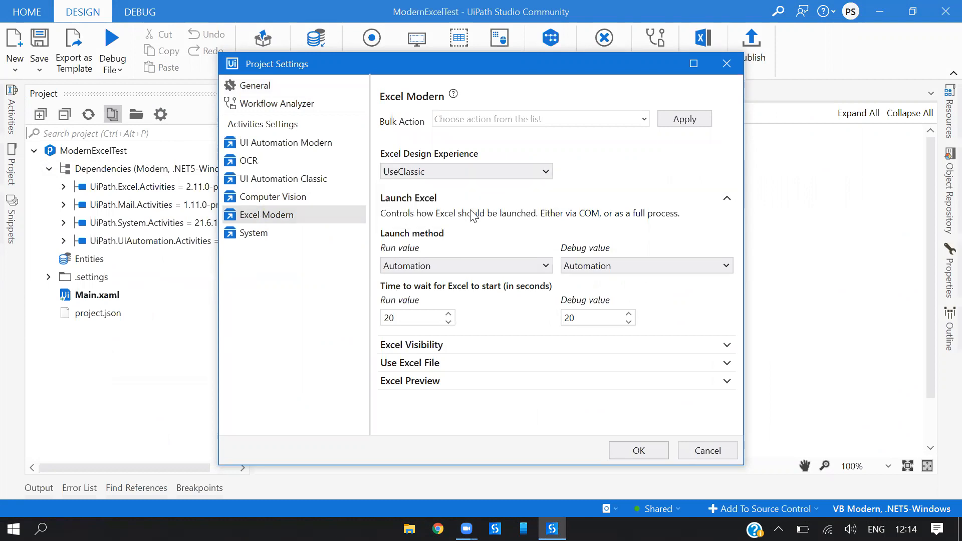
click(465, 172)
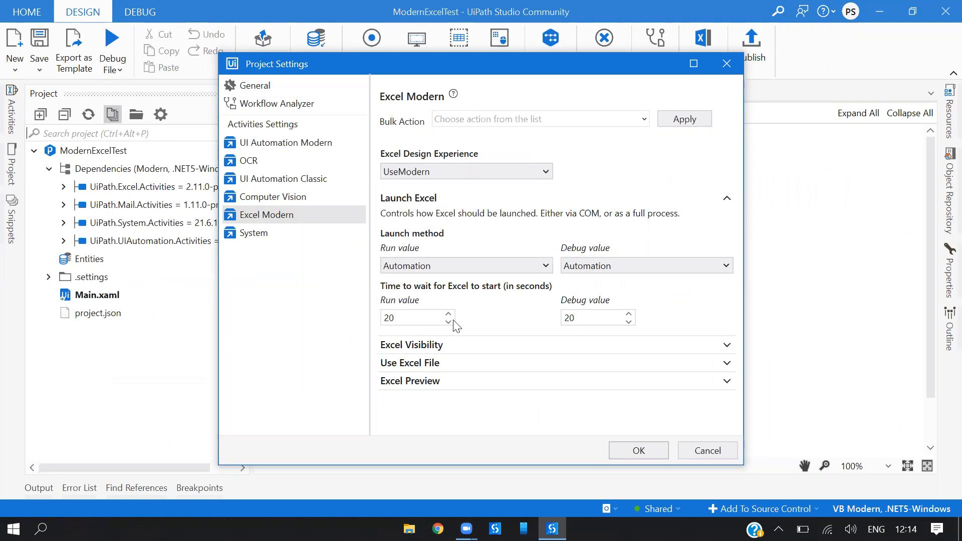
click(637, 450)
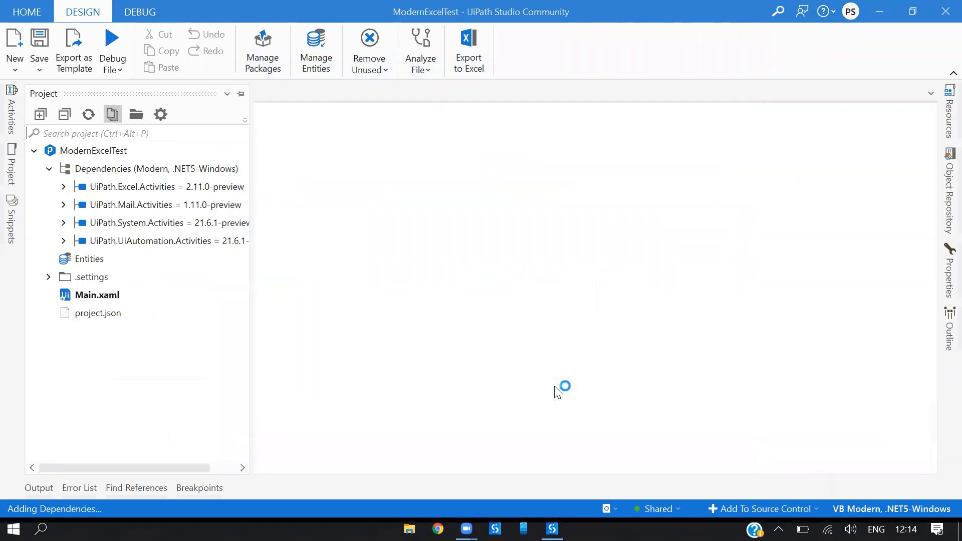
mouse_move(612, 405)
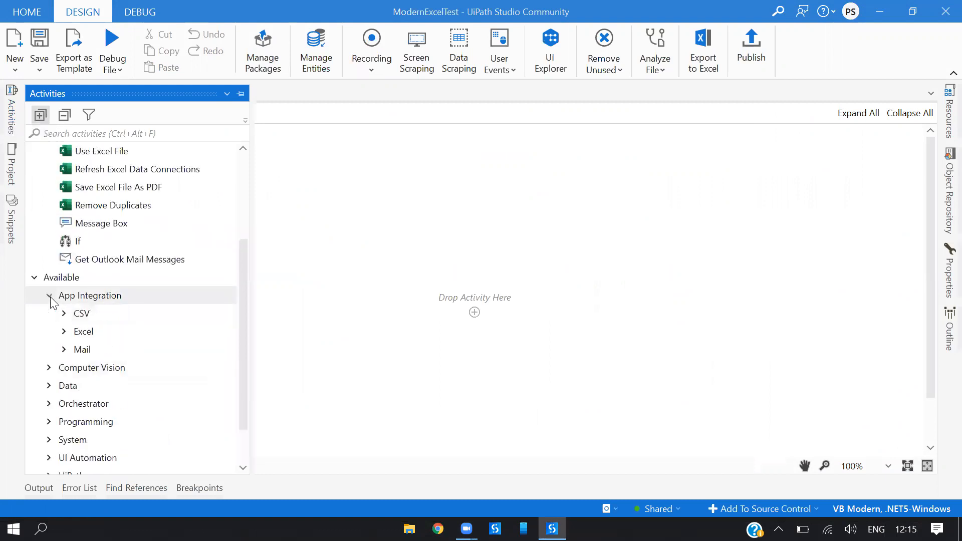
click(63, 331)
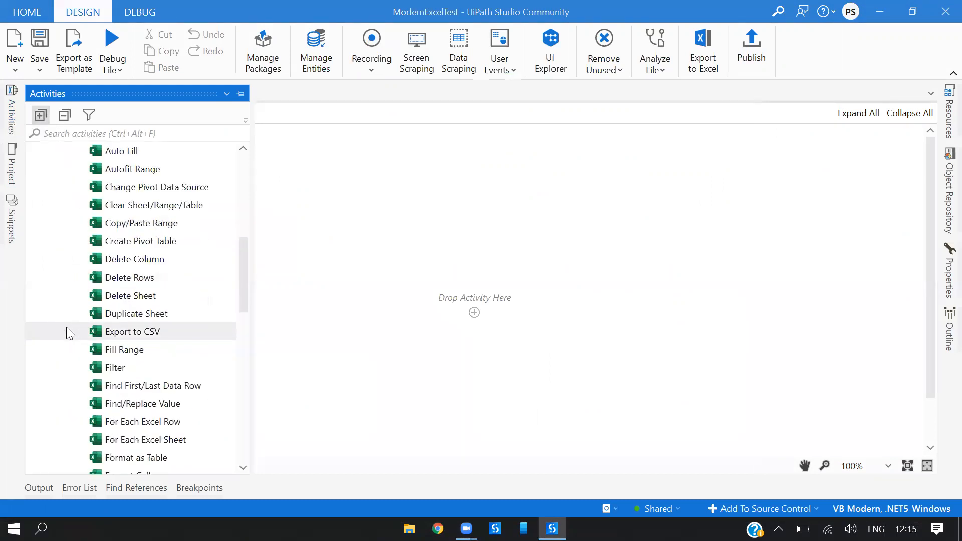
scroll(down, 3)
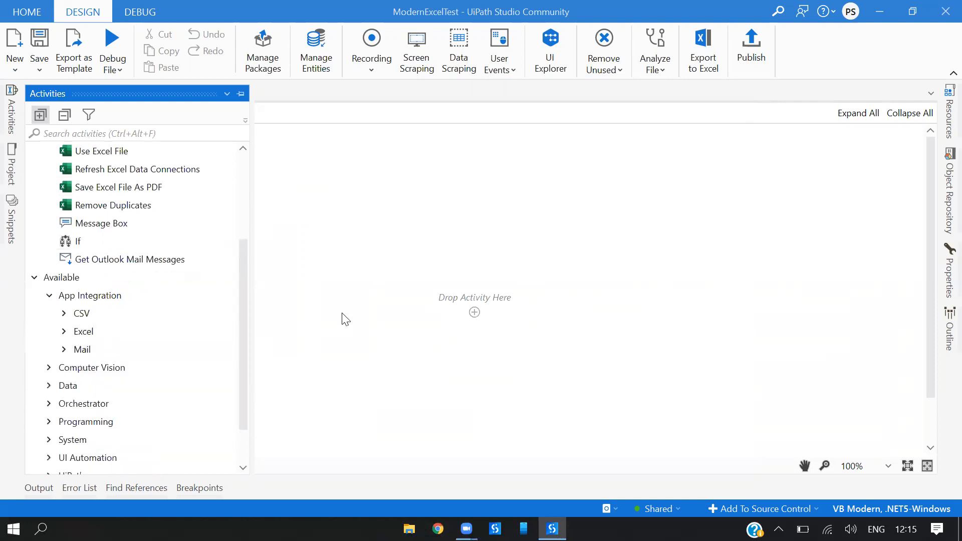
click(10, 159)
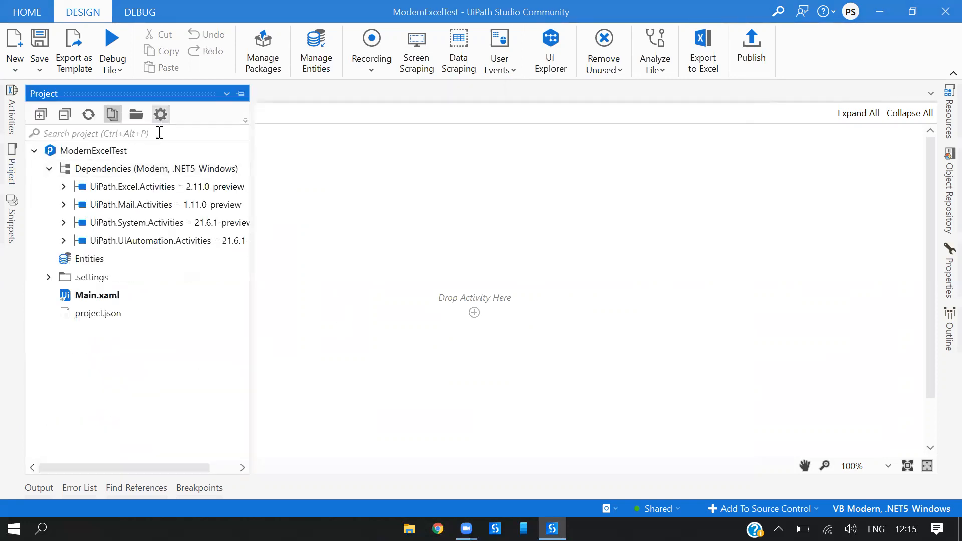
Add a new Excel worksheet named test to the project folder and open it.
click(408, 529)
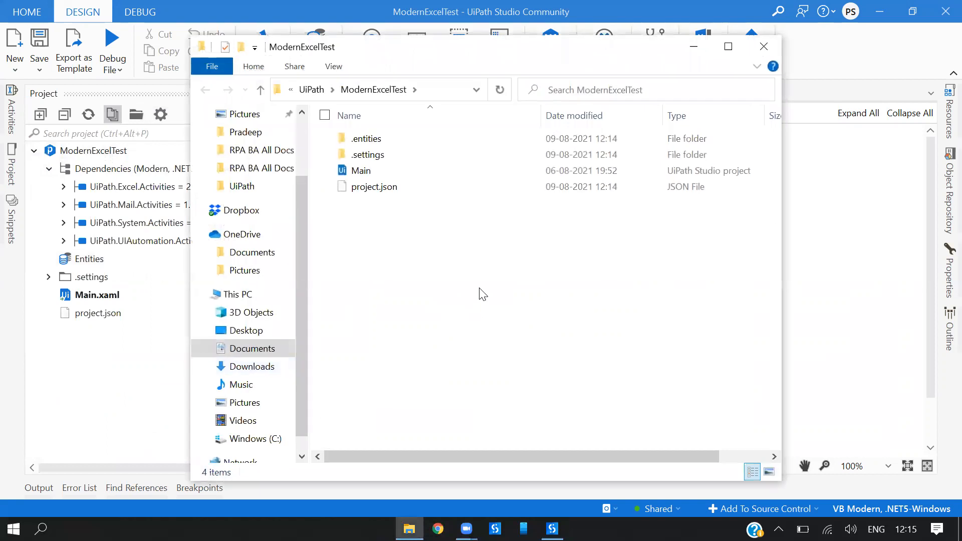
right_click(482, 293)
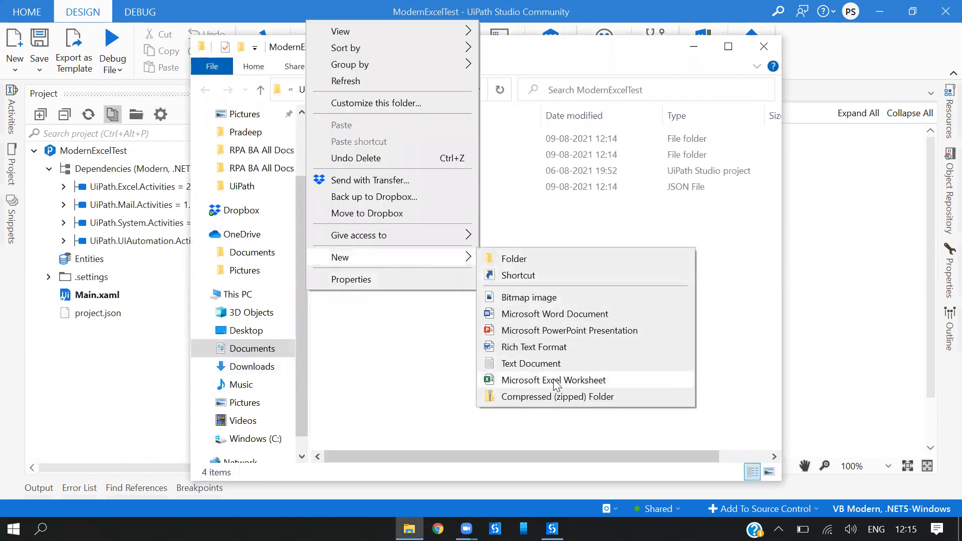
click(552, 380)
text(test)
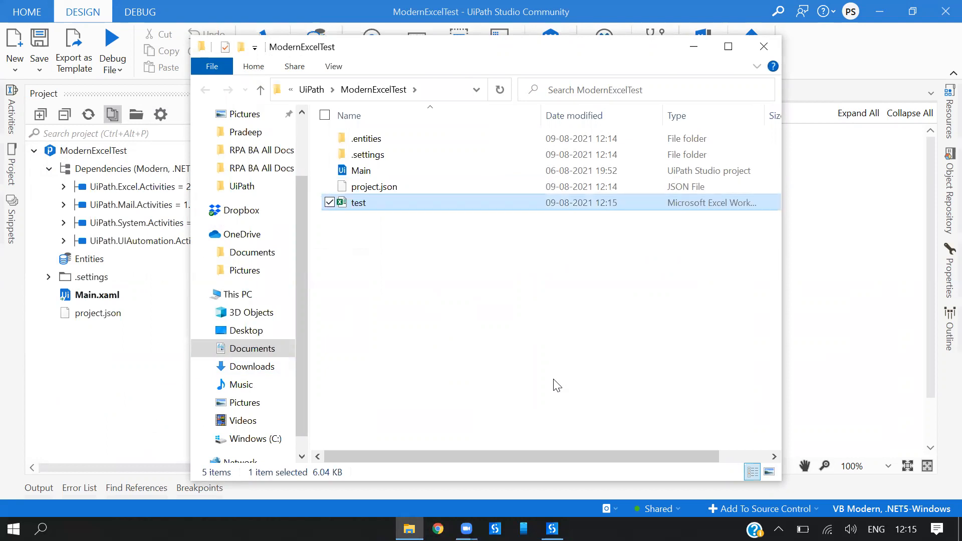
double_click(357, 202)
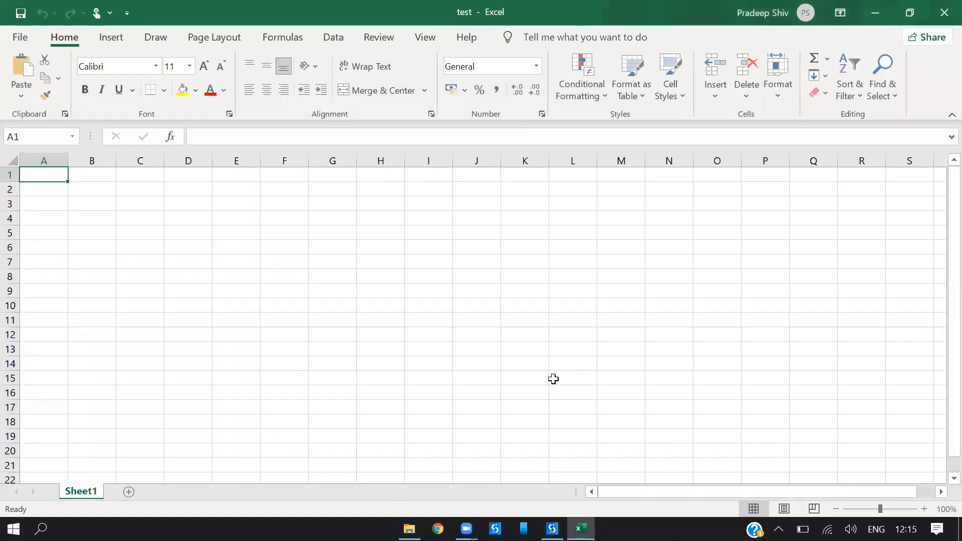
Enter Employee and Employee ID headers with sample rows ABC and 123.
text(EMp)
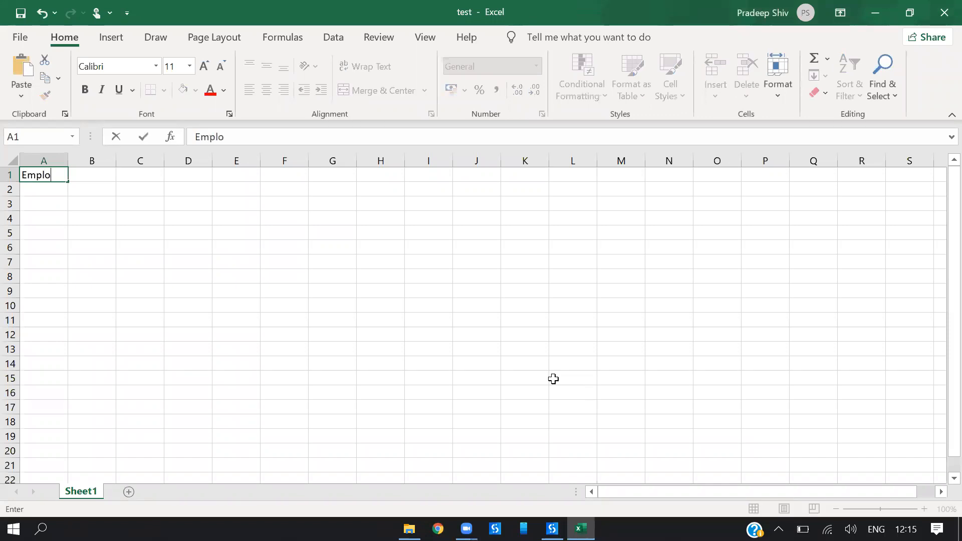
text(yee NAme)
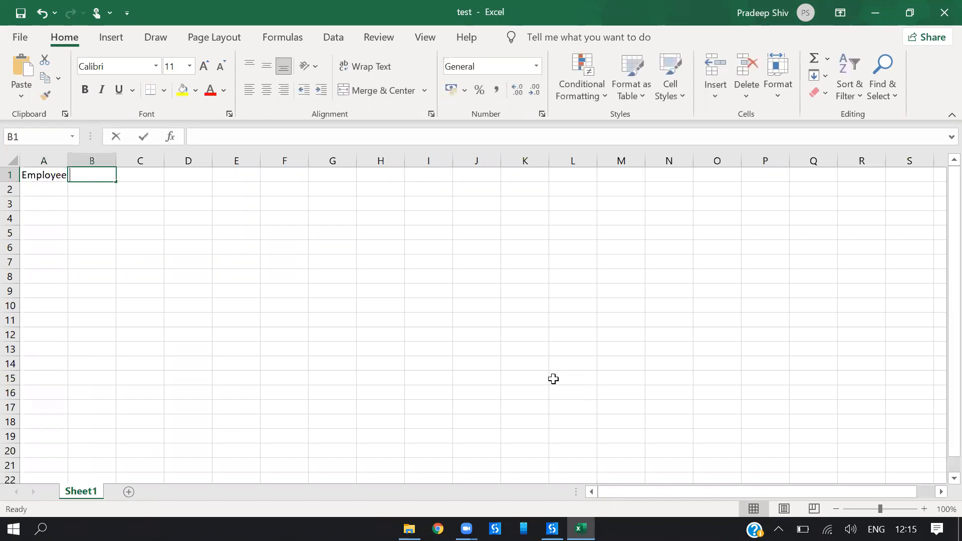
text(Employee ID)
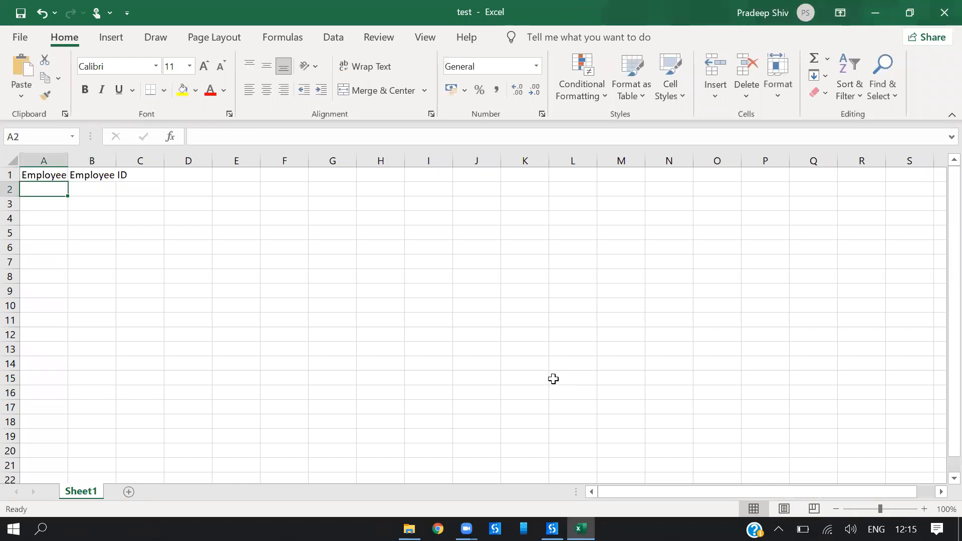
text(ABC)
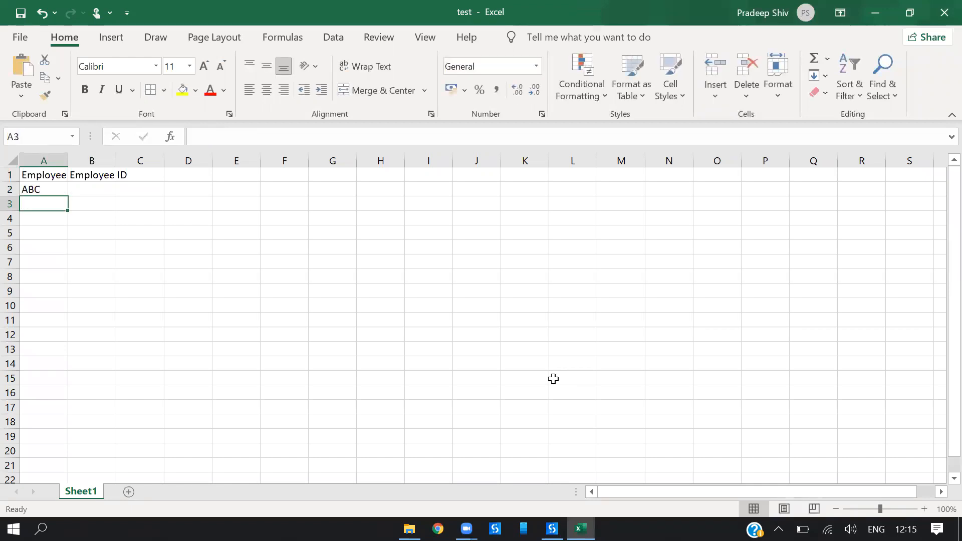
text(123)
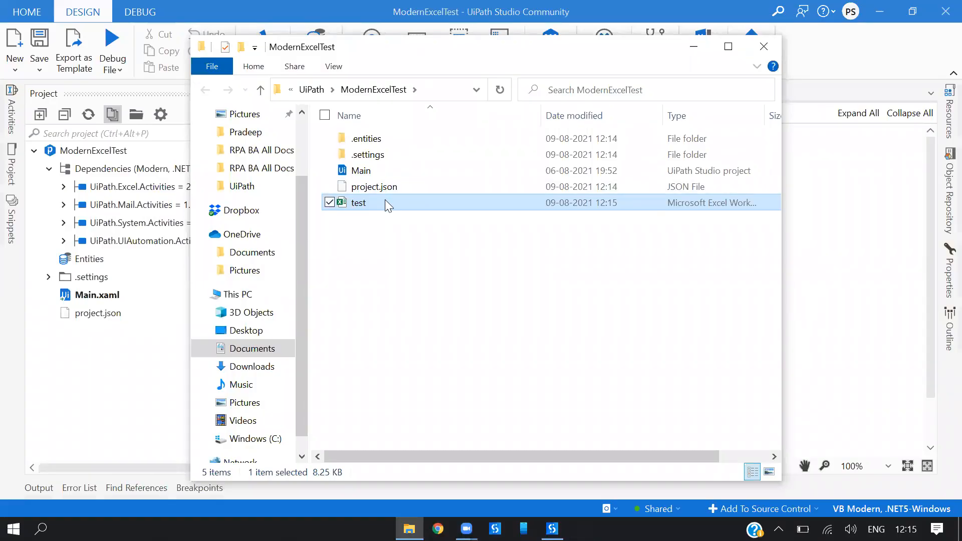
Right-click the test workbook in the ModernExcelTest folder to check it.
right_click(359, 202)
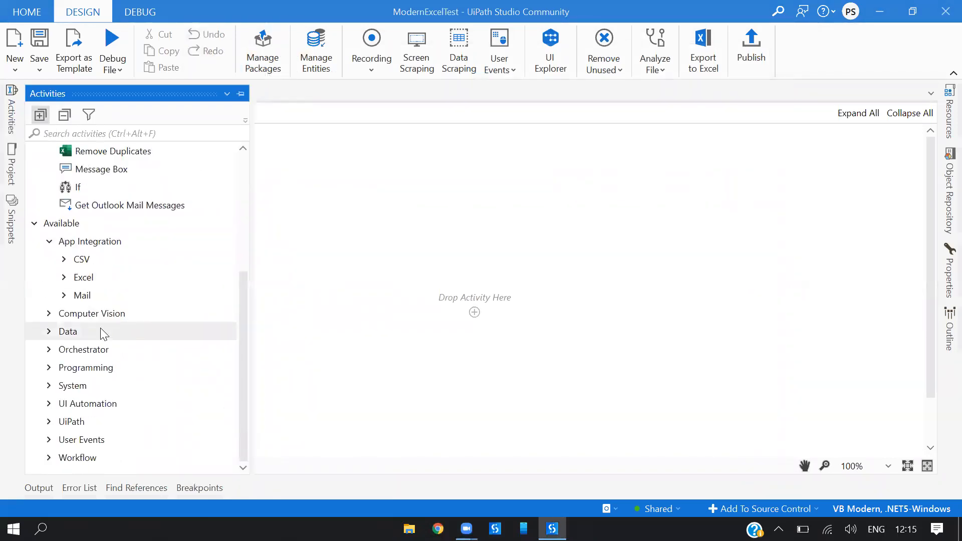
Drag a Use Excel File activity from the Excel activities into Main's sequence.
click(82, 277)
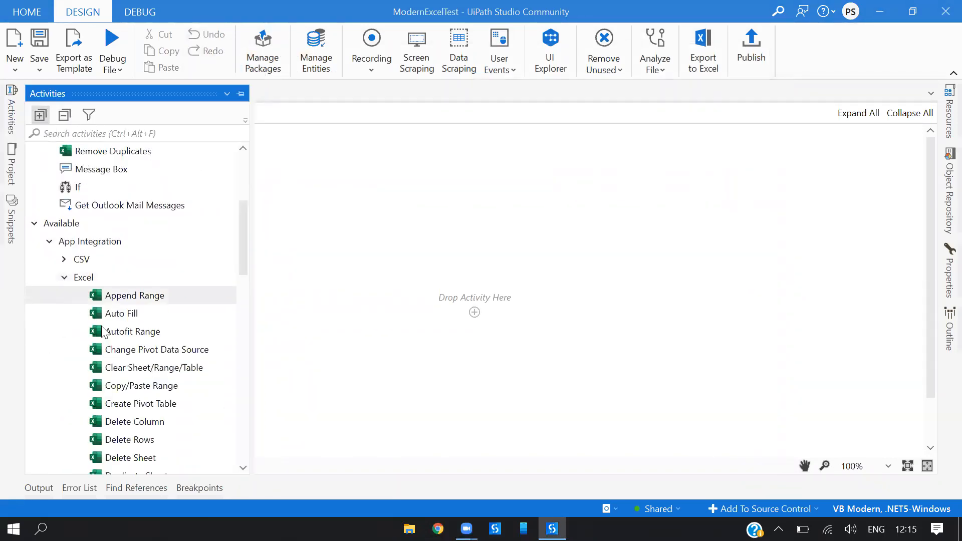
scroll(down, 3)
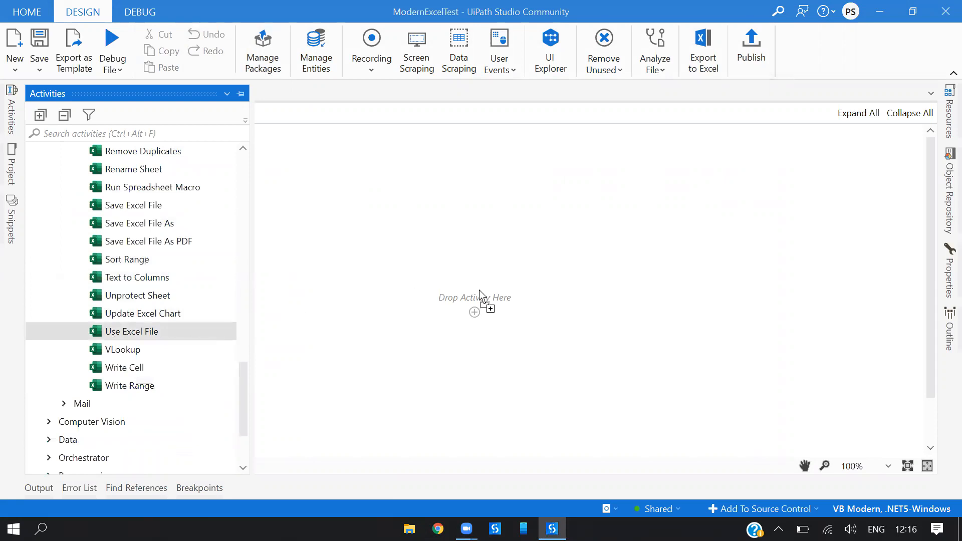
drag(131, 332, 474, 297)
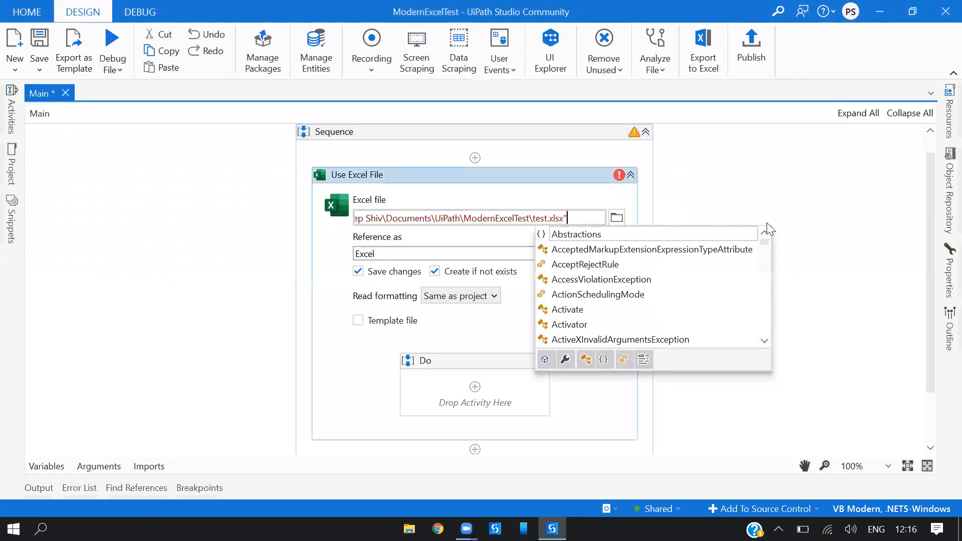
Commit the test.xlsx path and set Read formatting to Raw value.
click(487, 253)
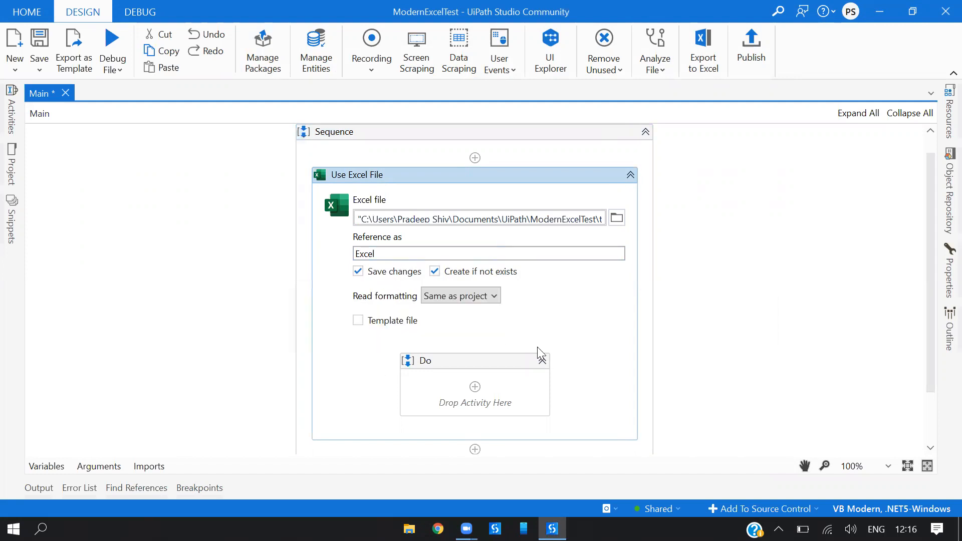
click(459, 296)
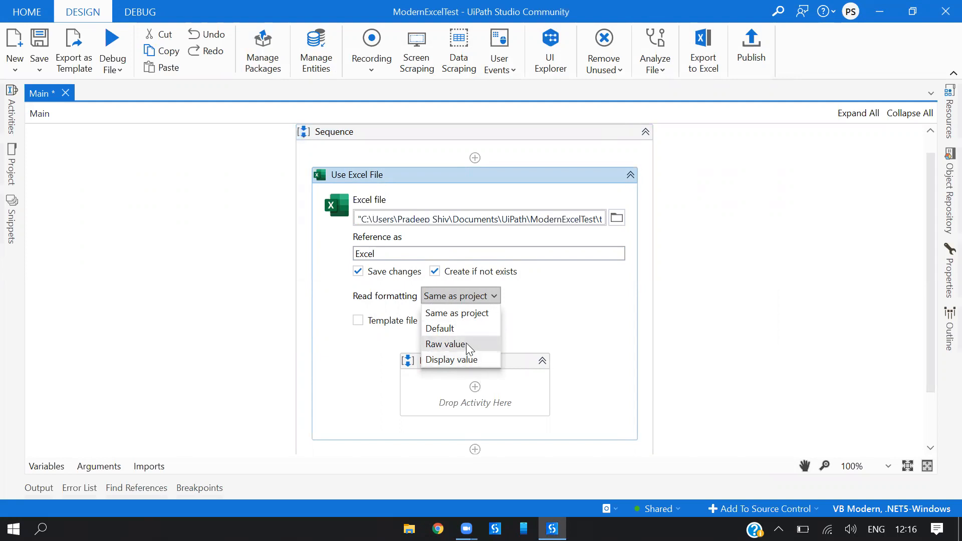
click(446, 344)
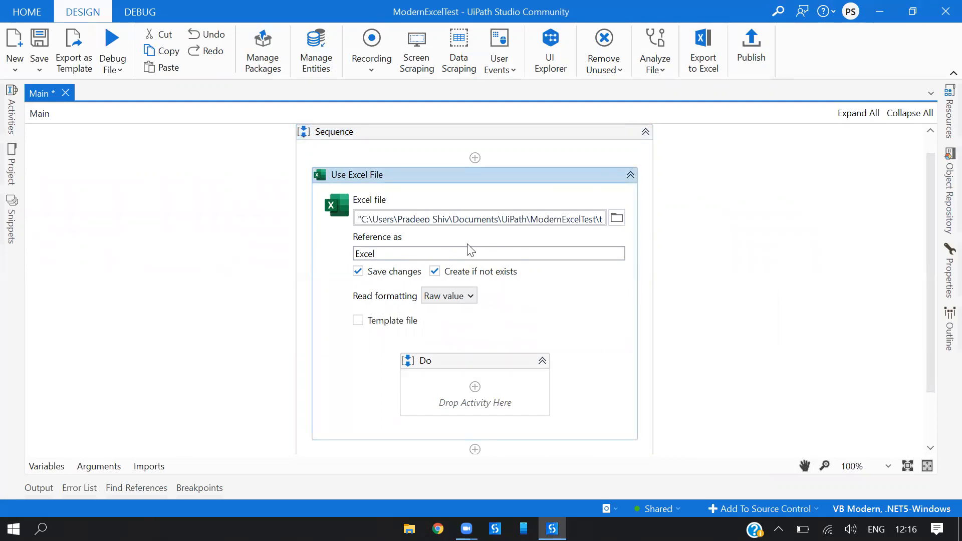
click(948, 264)
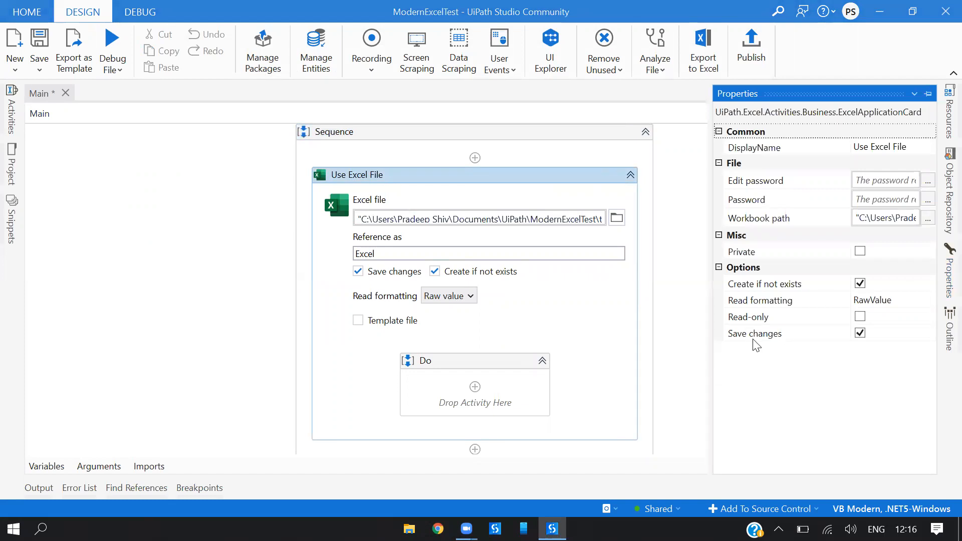
mouse_move(769, 154)
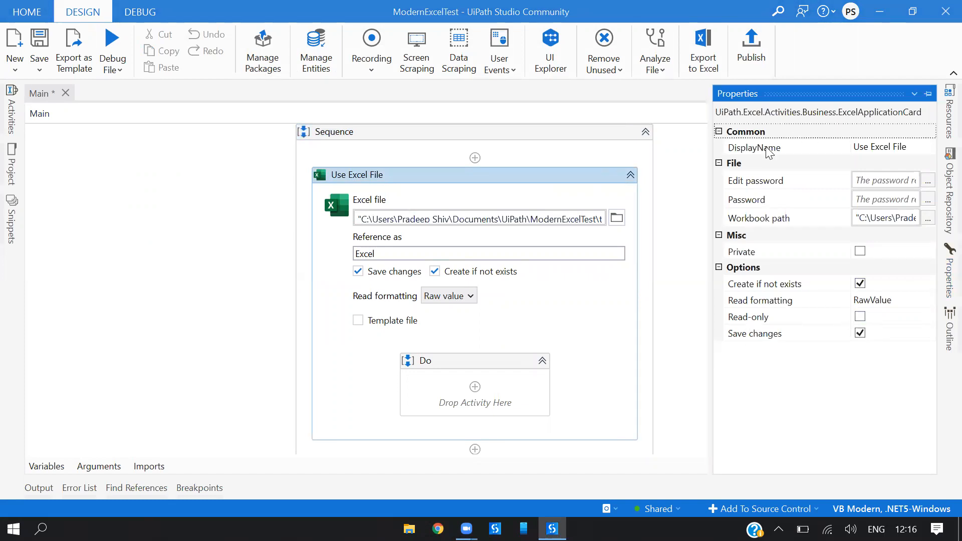
mouse_move(896, 199)
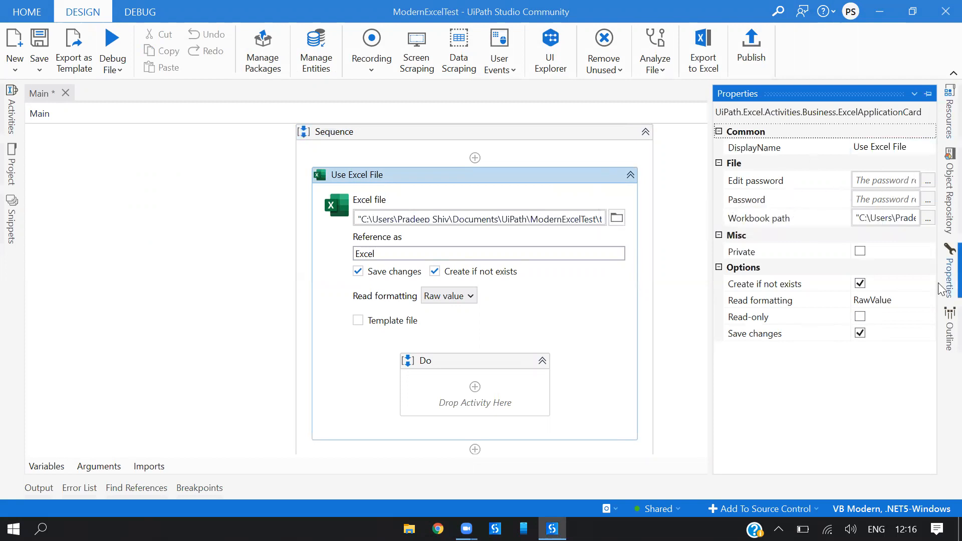
click(10, 163)
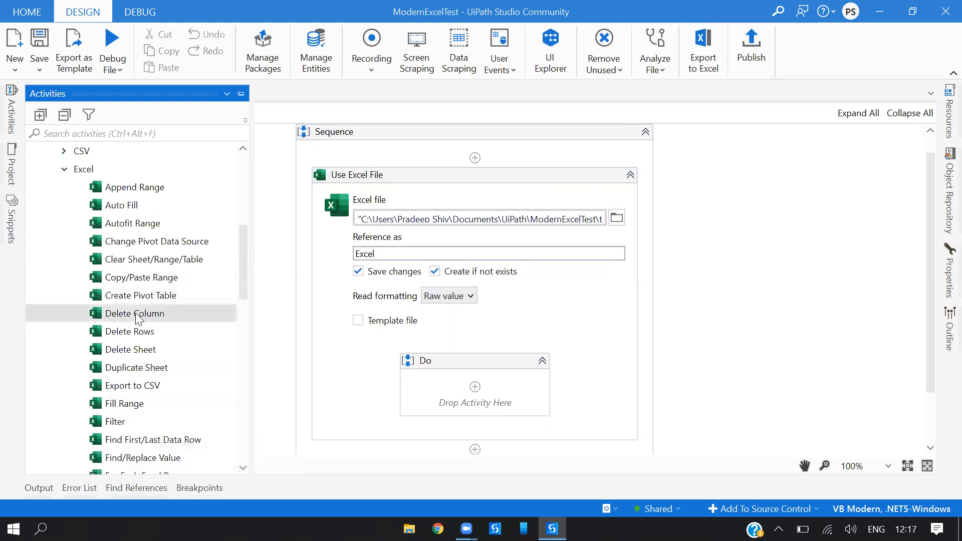
Drop a Delete Column activity into the Use Excel File's Do block.
drag(134, 313, 475, 393)
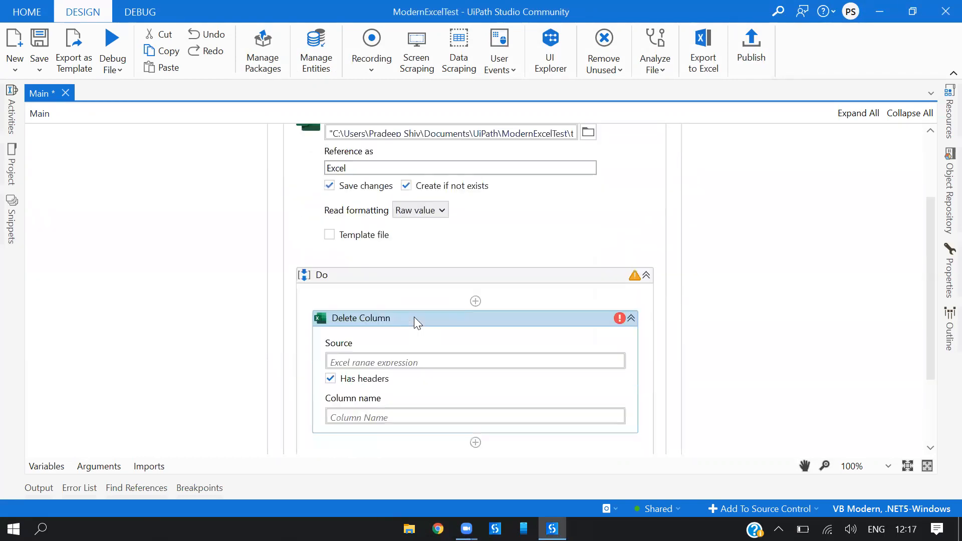
scroll(down, 3)
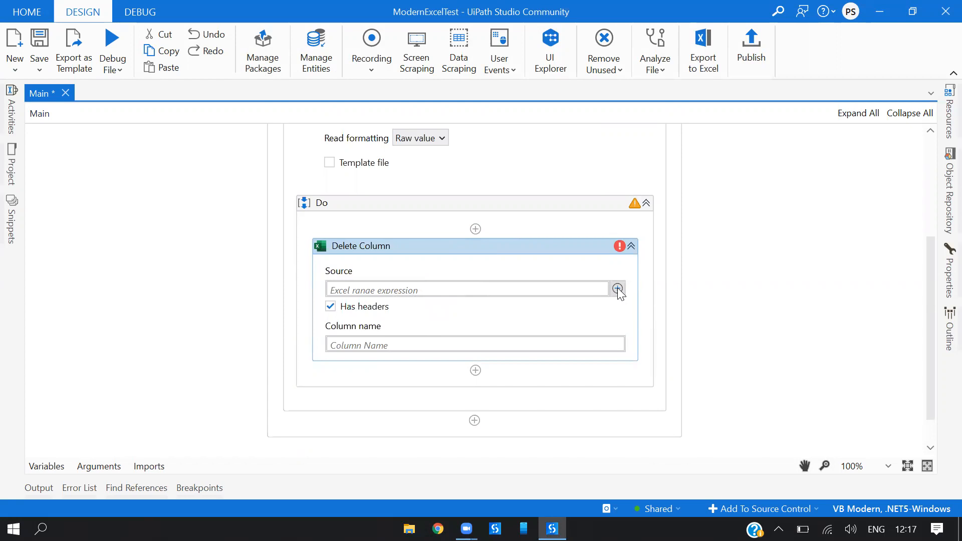
Try Sheet1 as the Delete Column source, clear it, and start indicating in Excel.
click(618, 289)
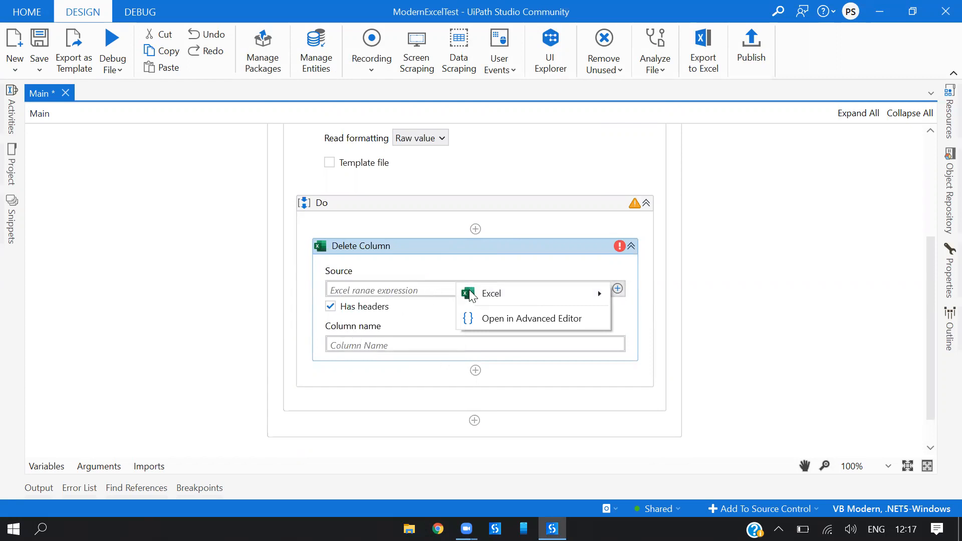
mouse_move(538, 295)
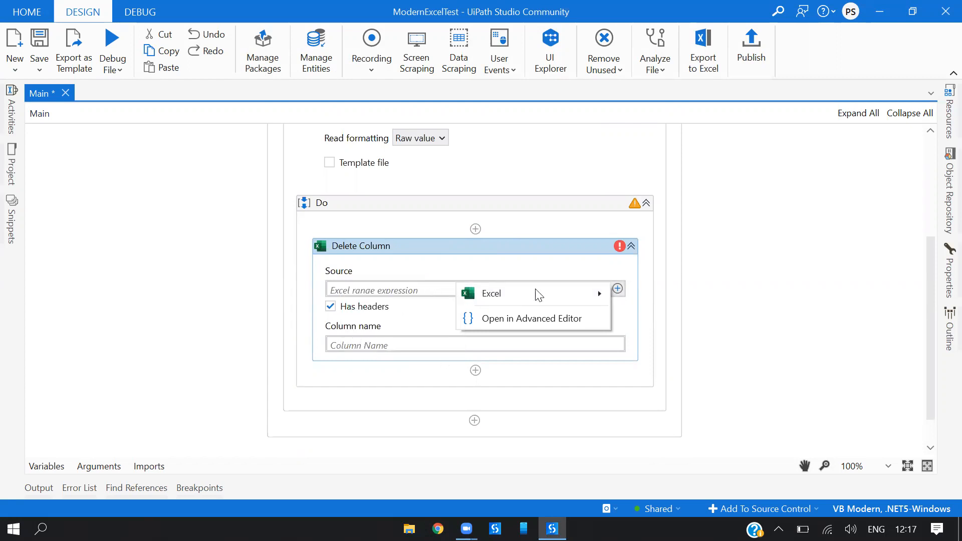
mouse_move(753, 273)
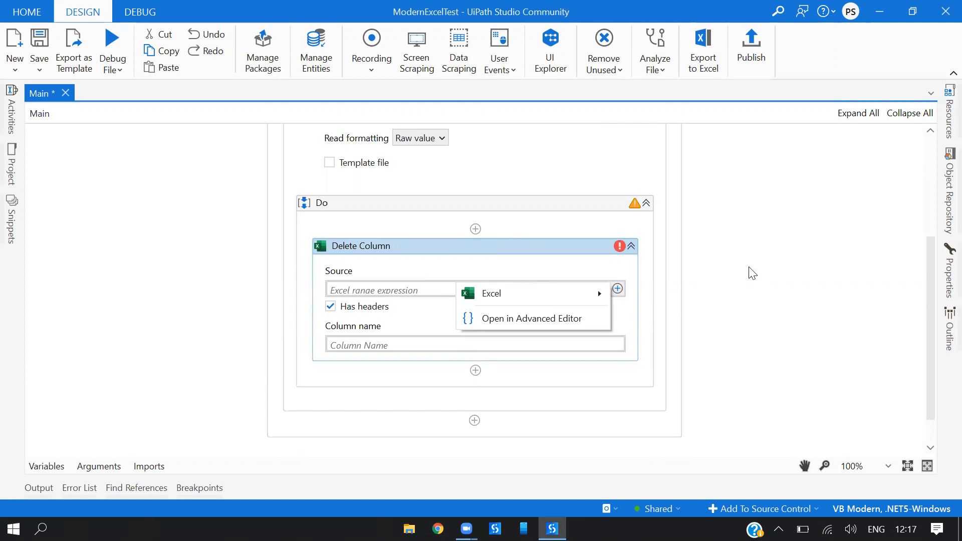
click(490, 292)
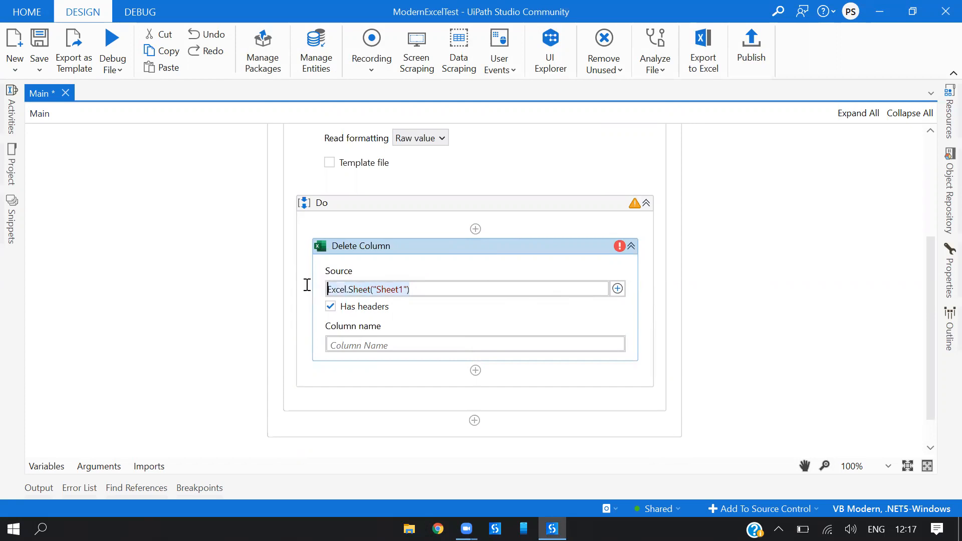
click(432, 289)
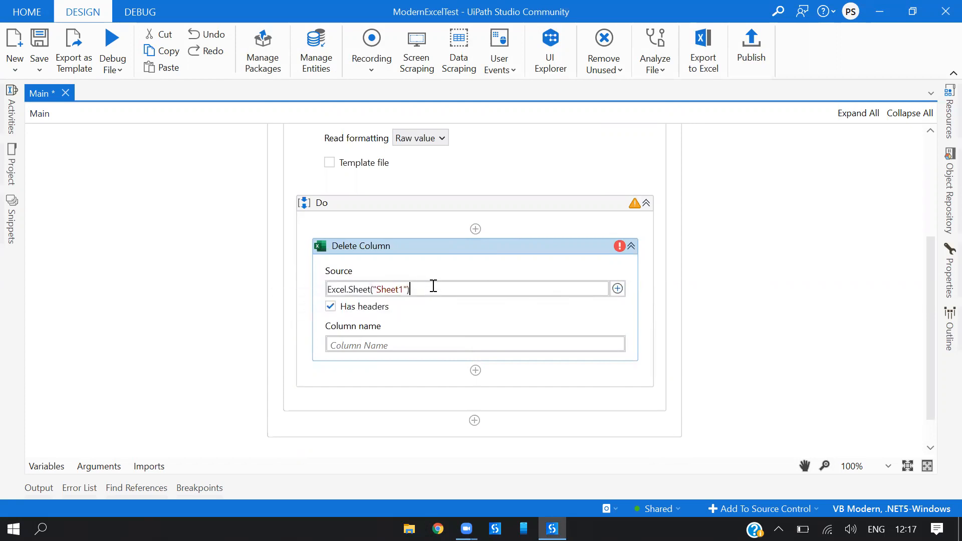
mouse_move(577, 288)
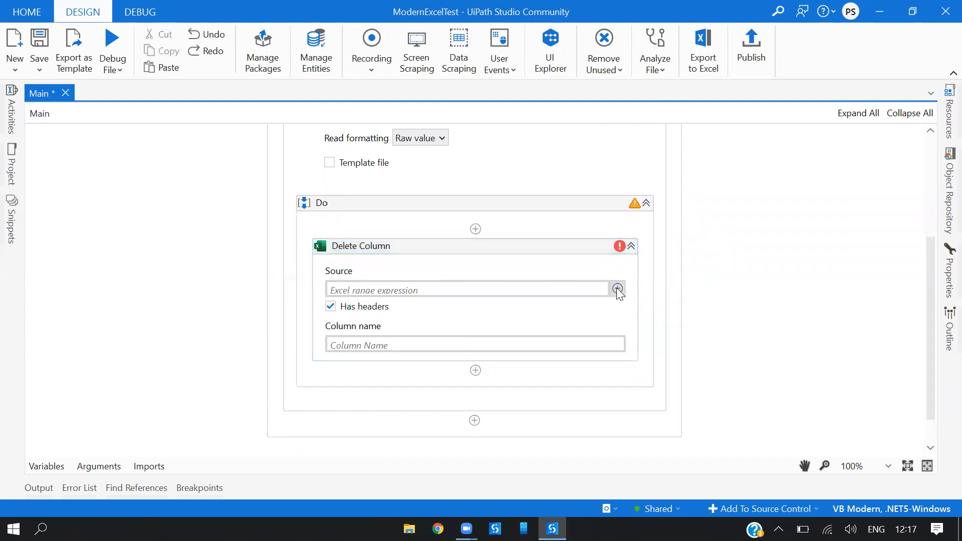
click(617, 289)
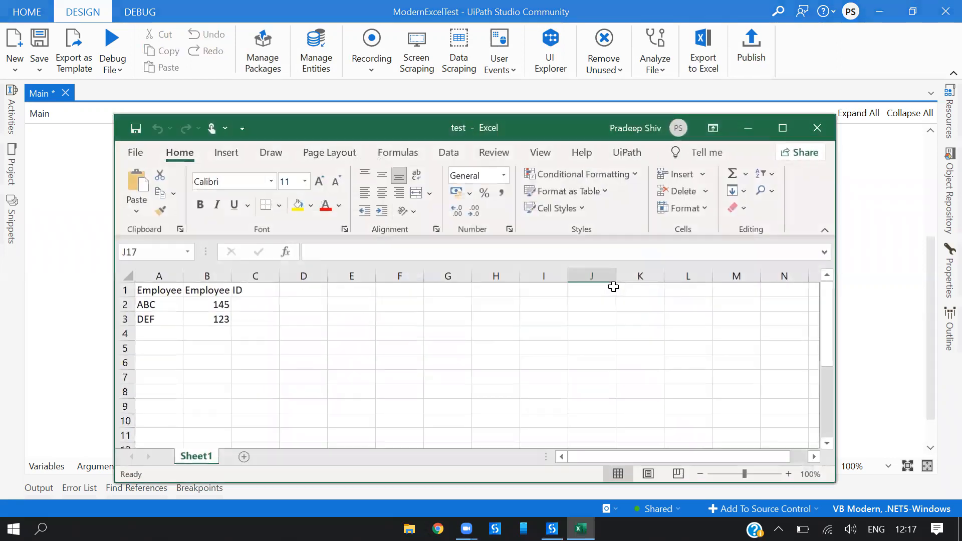
Maximize the test.xlsx Excel window, then close it without confirming the selection.
click(626, 153)
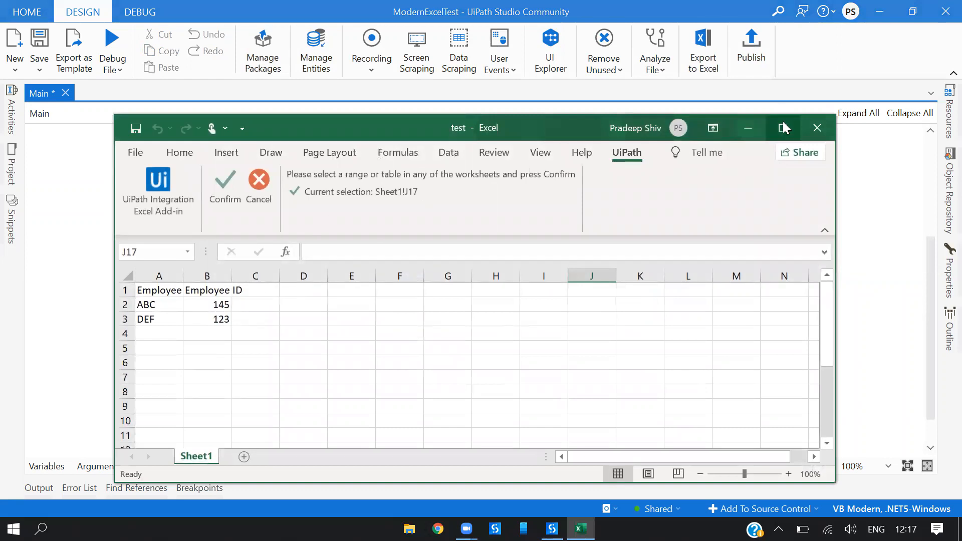
click(784, 128)
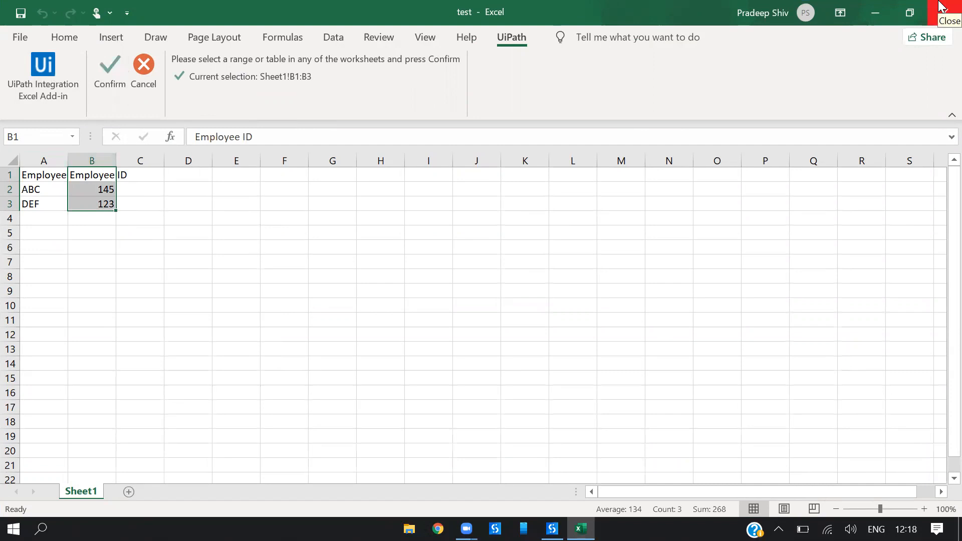
click(550, 529)
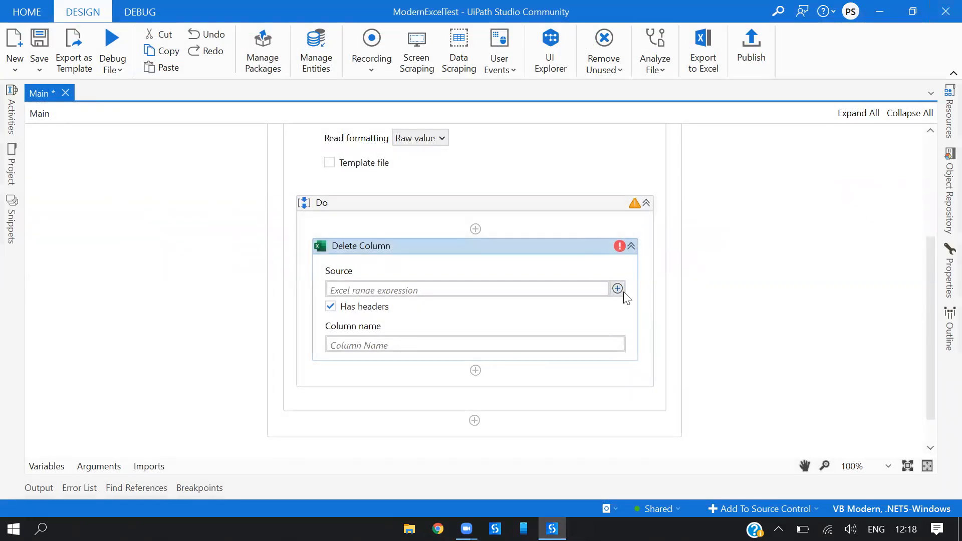
Dismiss the custom range input and set the Delete Column source to Excel.Sheet("Sheet1").
click(617, 289)
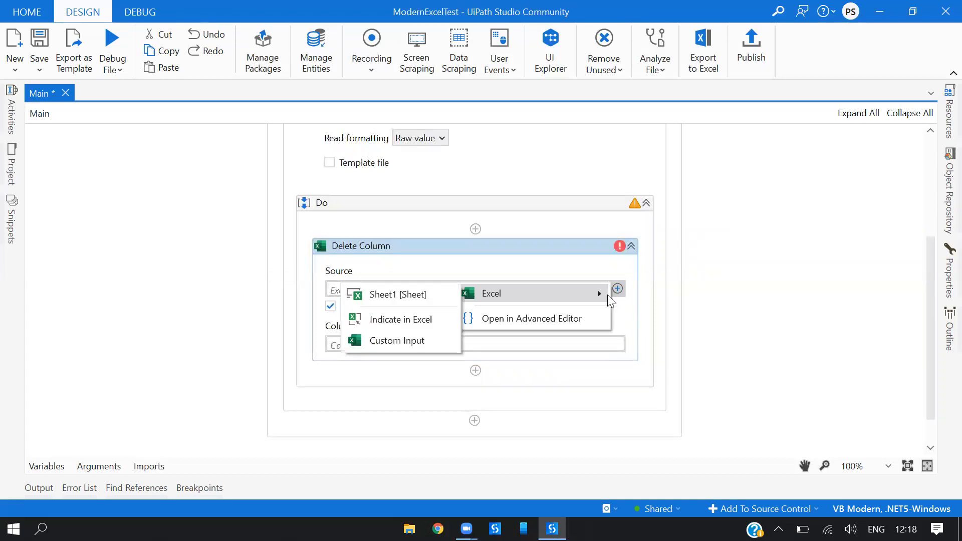
click(397, 340)
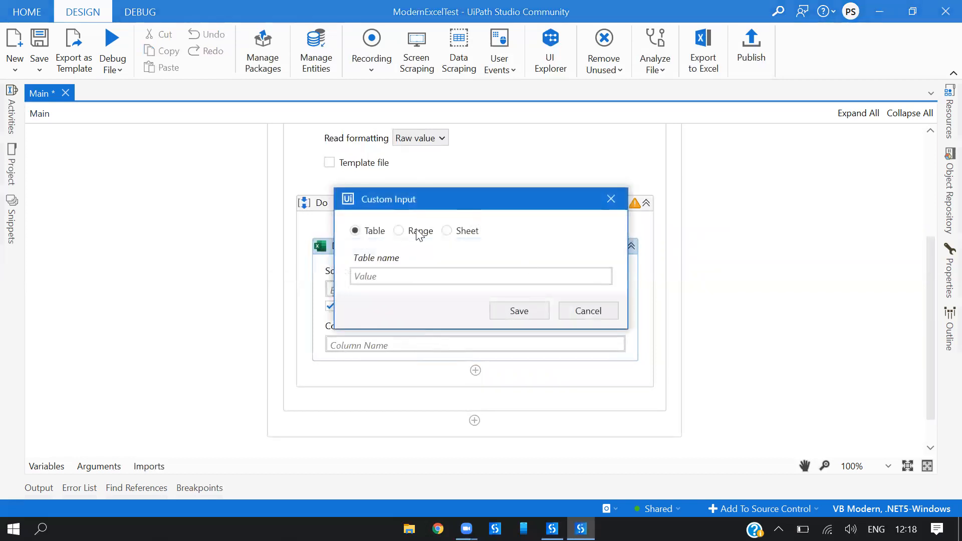
click(446, 230)
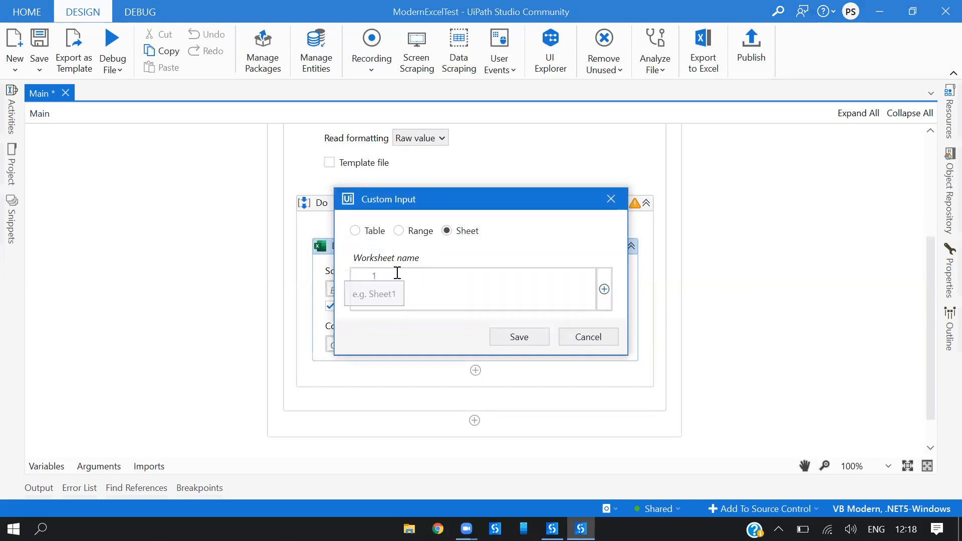
click(588, 337)
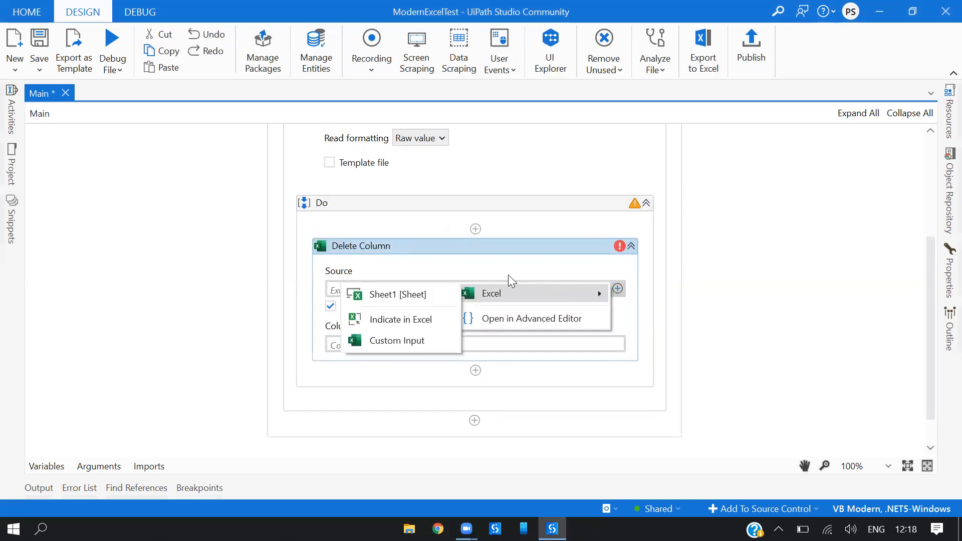
click(396, 294)
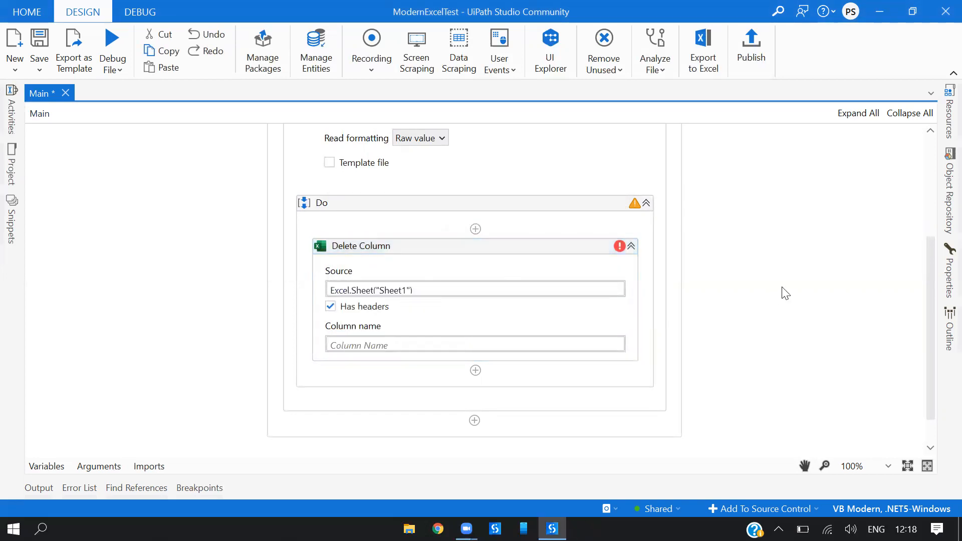
Turn off Has headers, set Column name to "B", and collapse Delete Column.
click(330, 306)
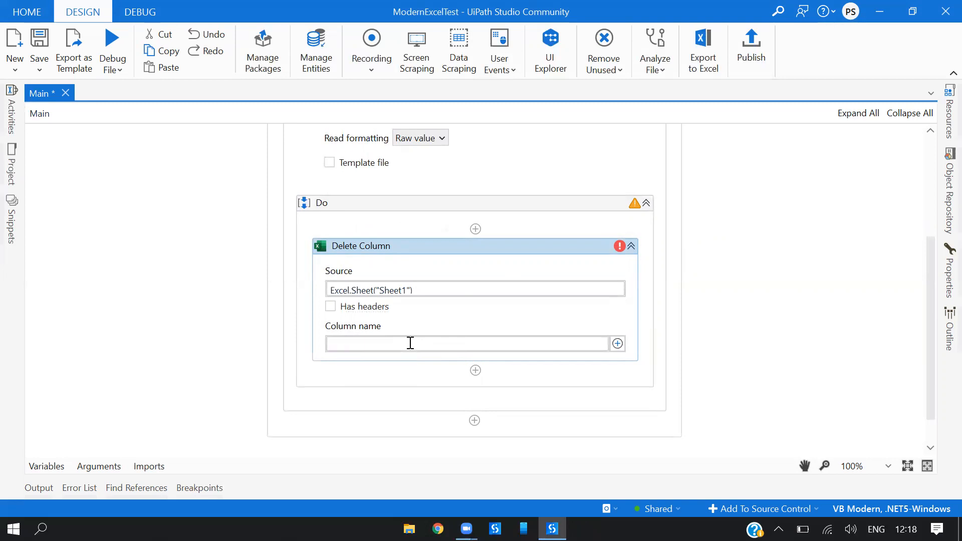
text(")
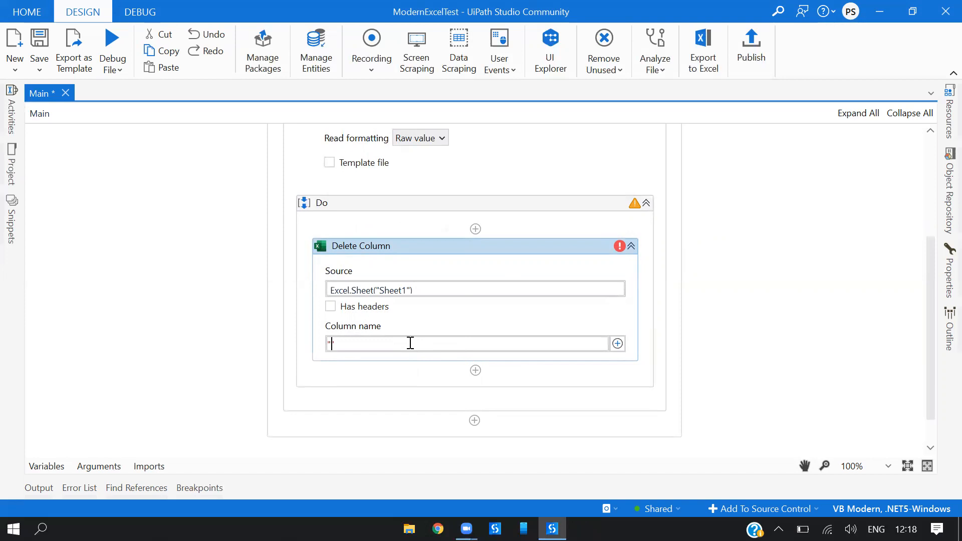
text("B")
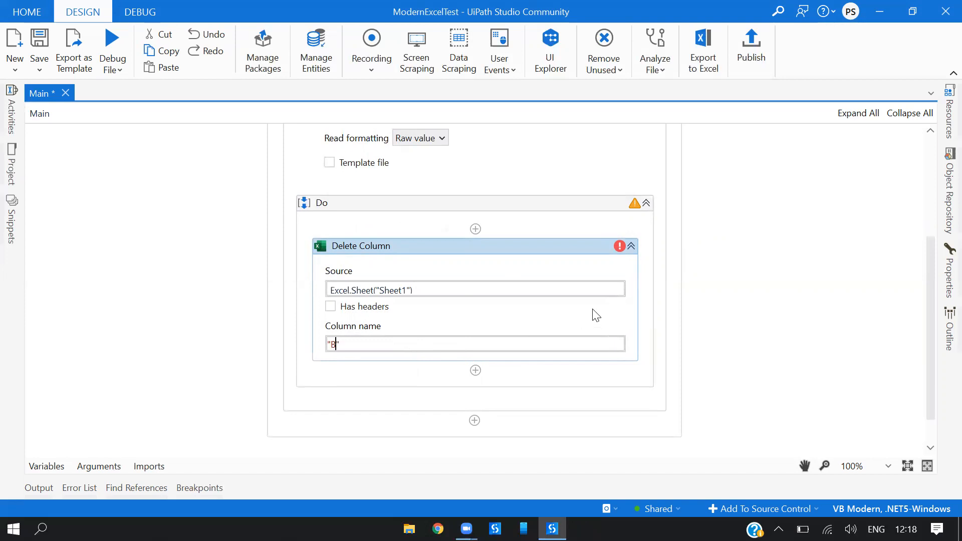
mouse_move(630, 250)
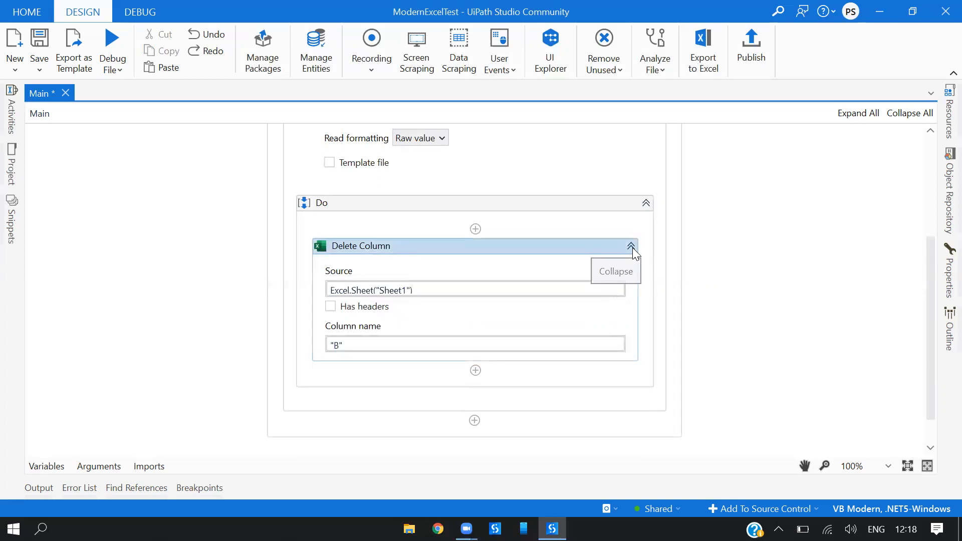
click(630, 246)
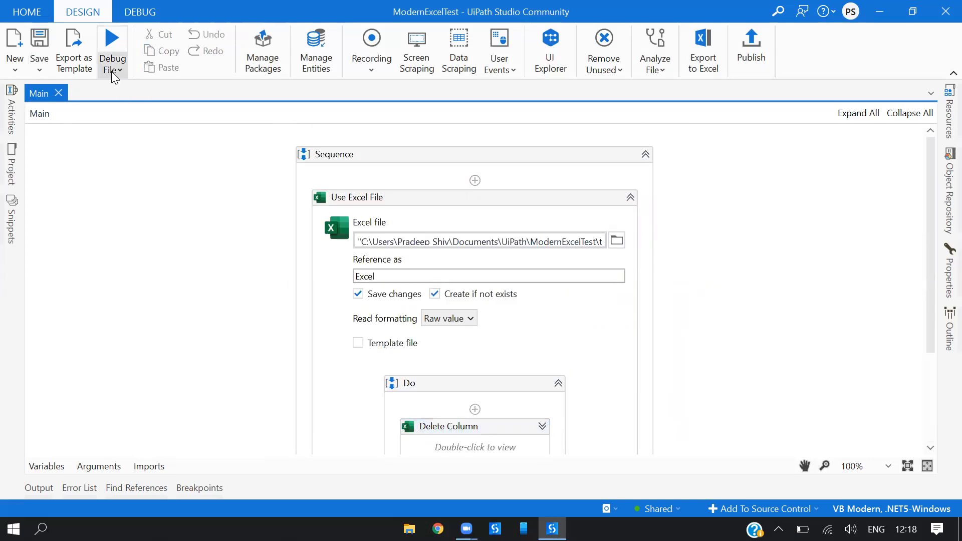
Debug the workflow, then open test.xlsx from the Project panel.
click(112, 50)
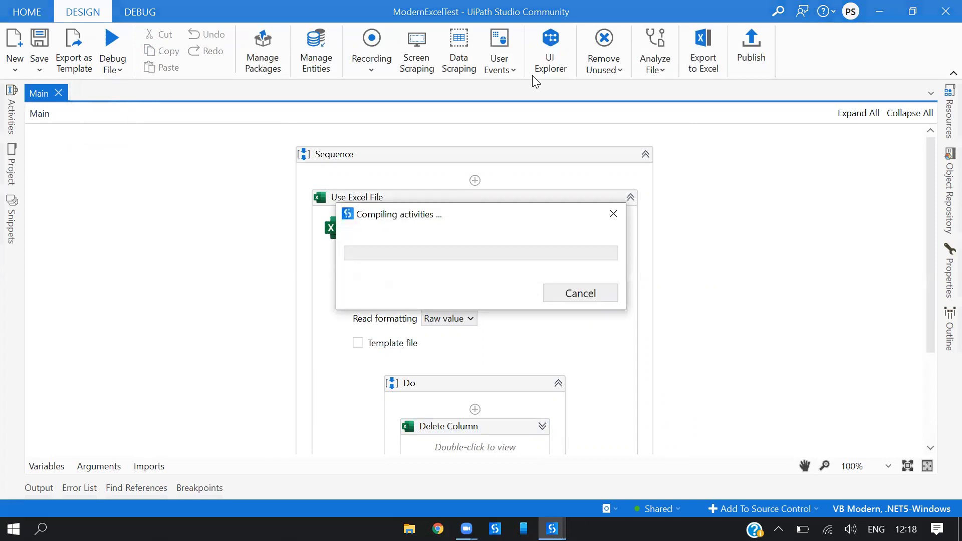
mouse_move(101, 242)
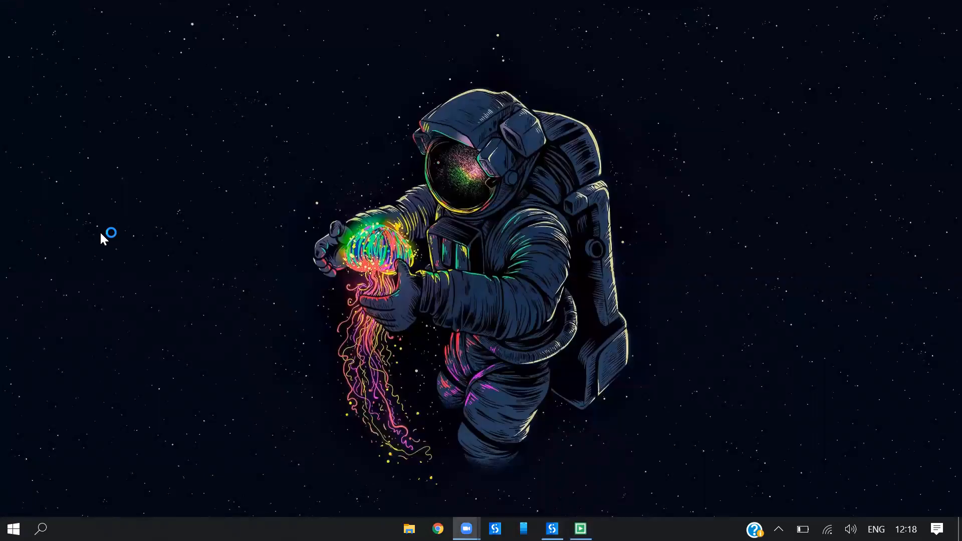
click(550, 528)
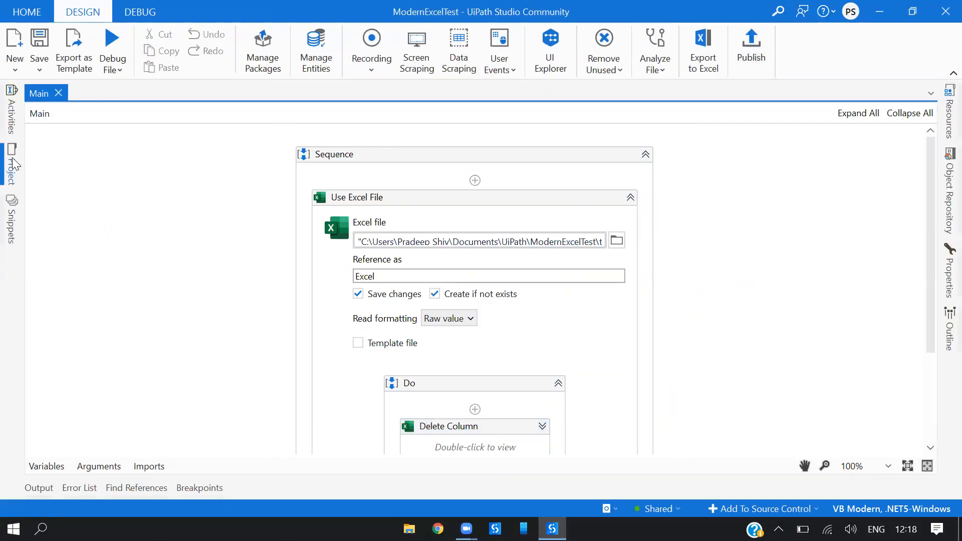
click(11, 164)
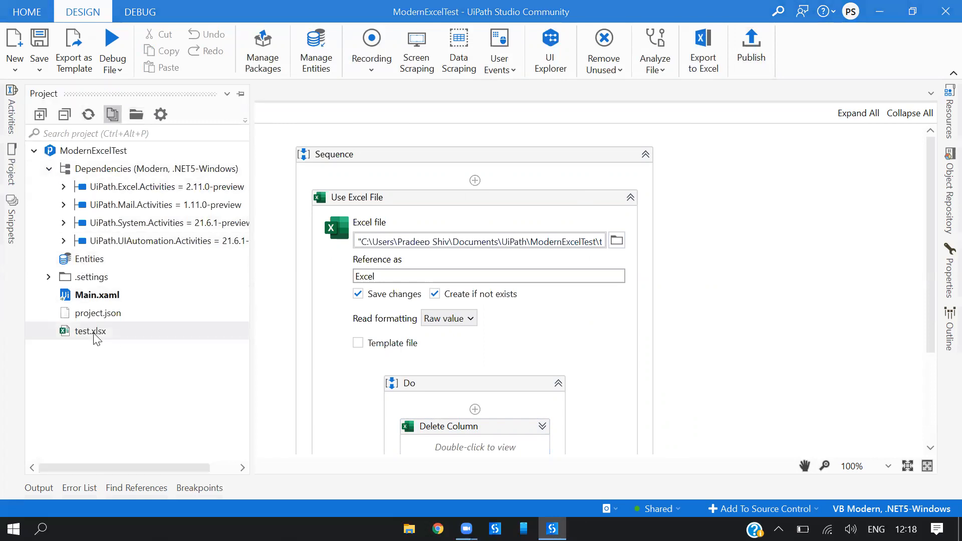
double_click(89, 331)
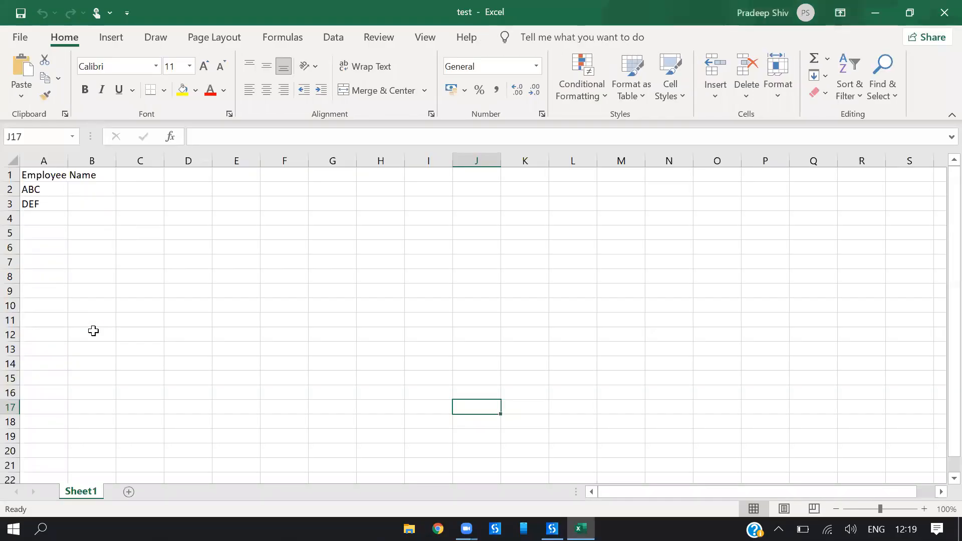
Check the sheet's cells to confirm column B is gone, then close the workbook.
click(44, 160)
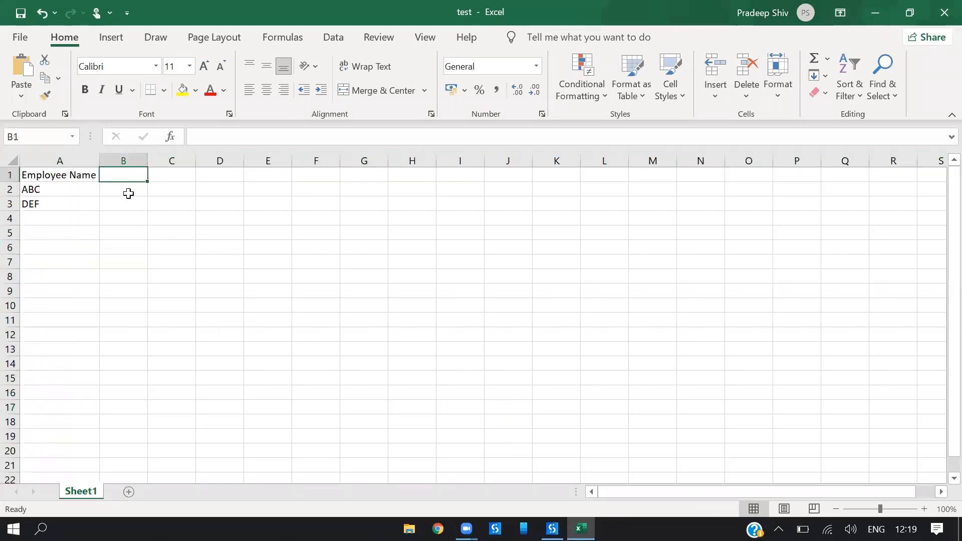
click(171, 247)
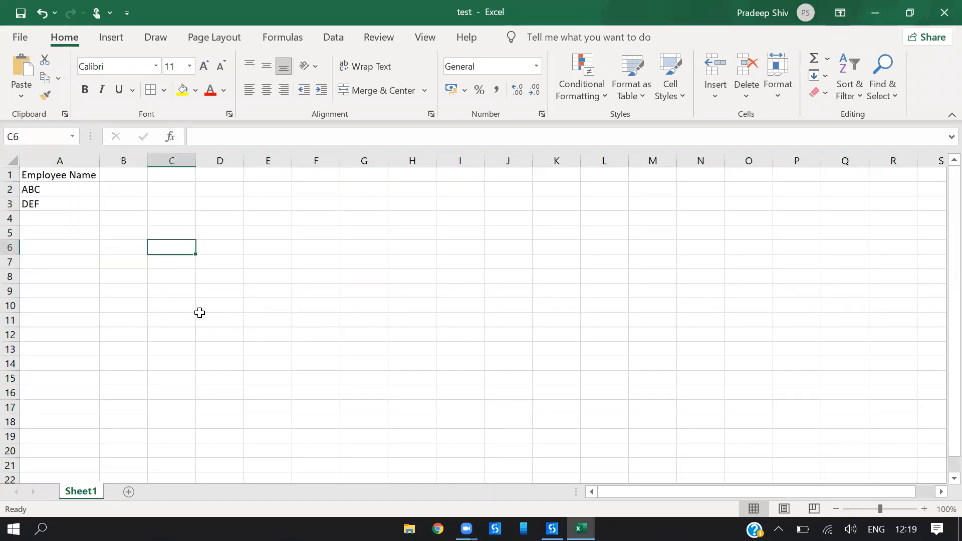
click(268, 290)
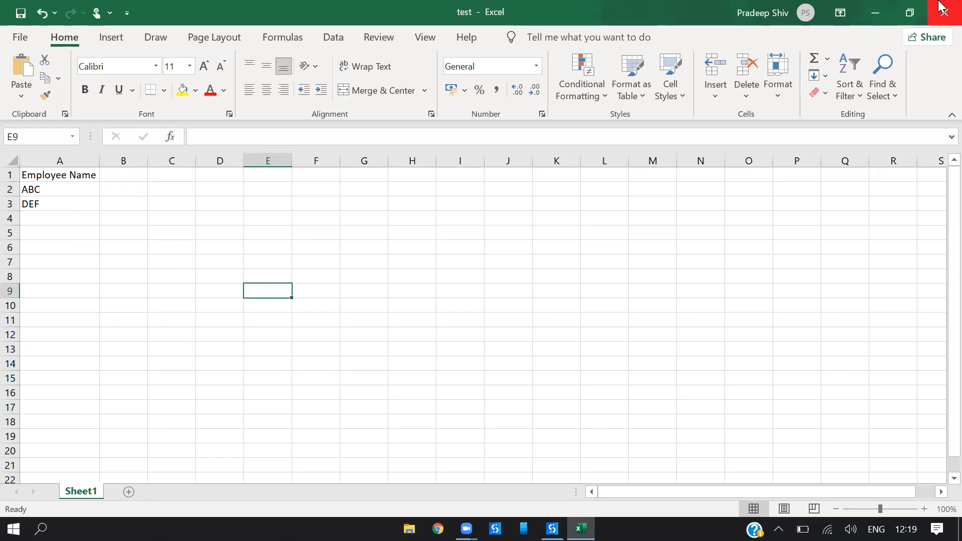
click(551, 529)
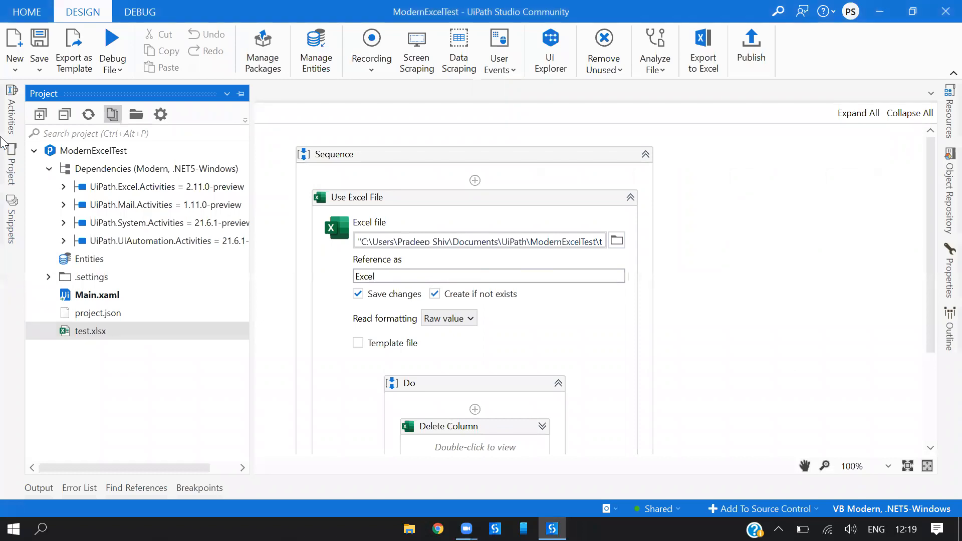
Show the Activities panel, fold the Excel group, and search for 'Excel Applica'.
click(10, 117)
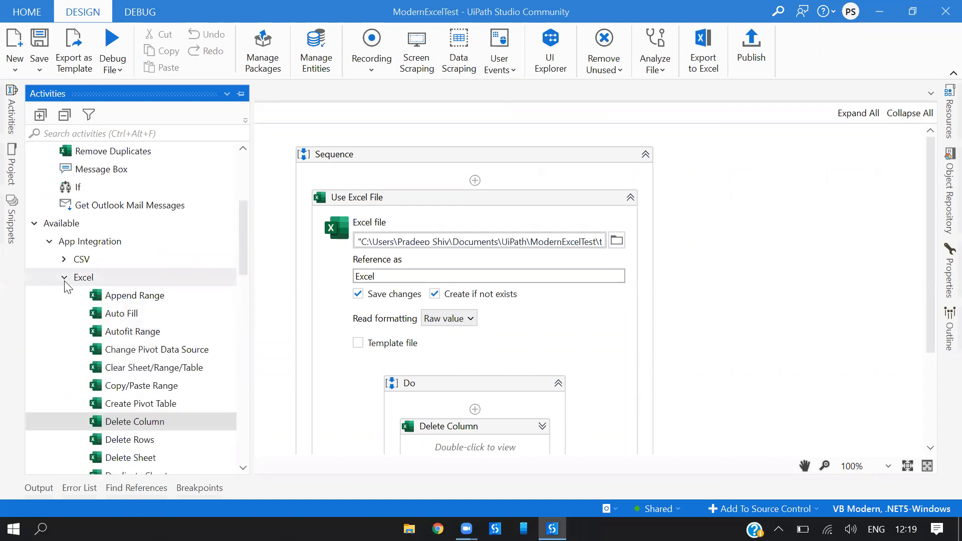
click(64, 278)
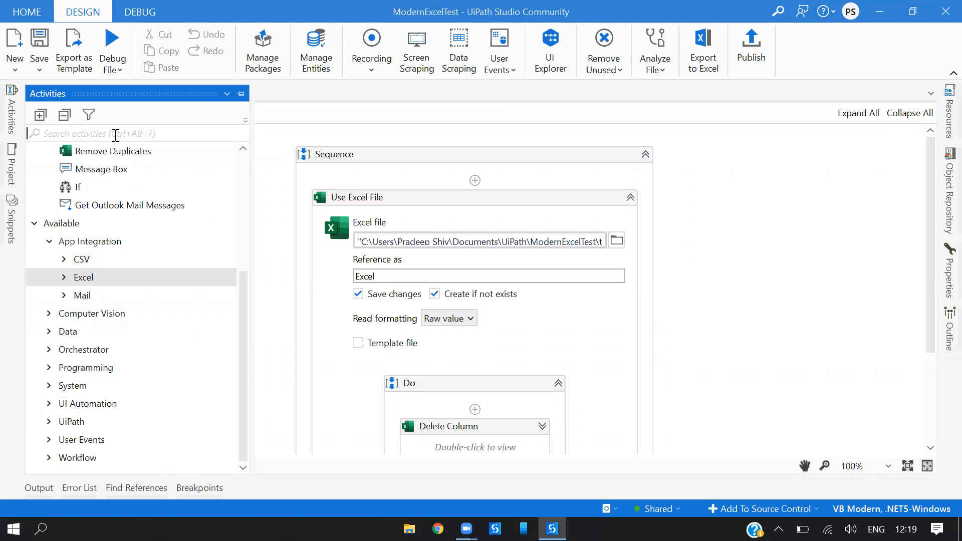
text(Exc)
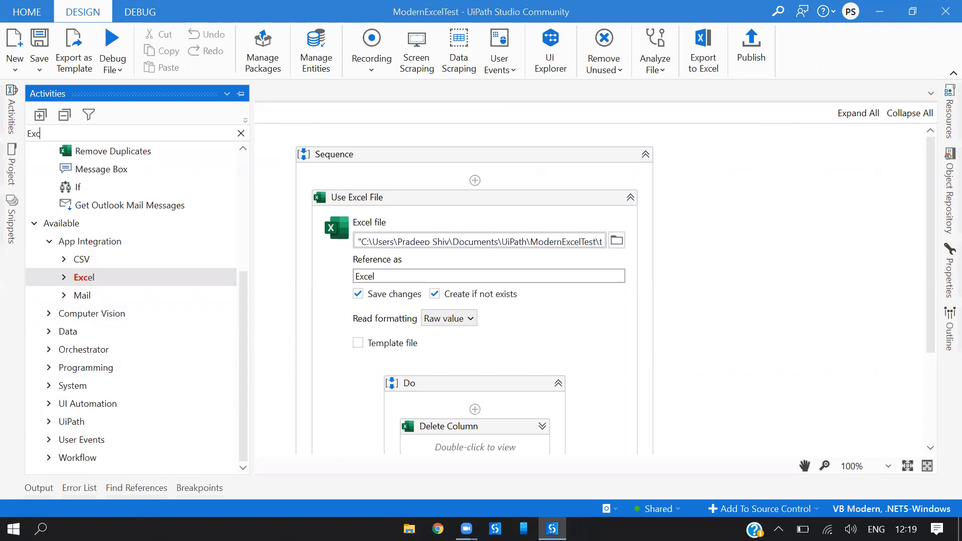
text(Excel Applica)
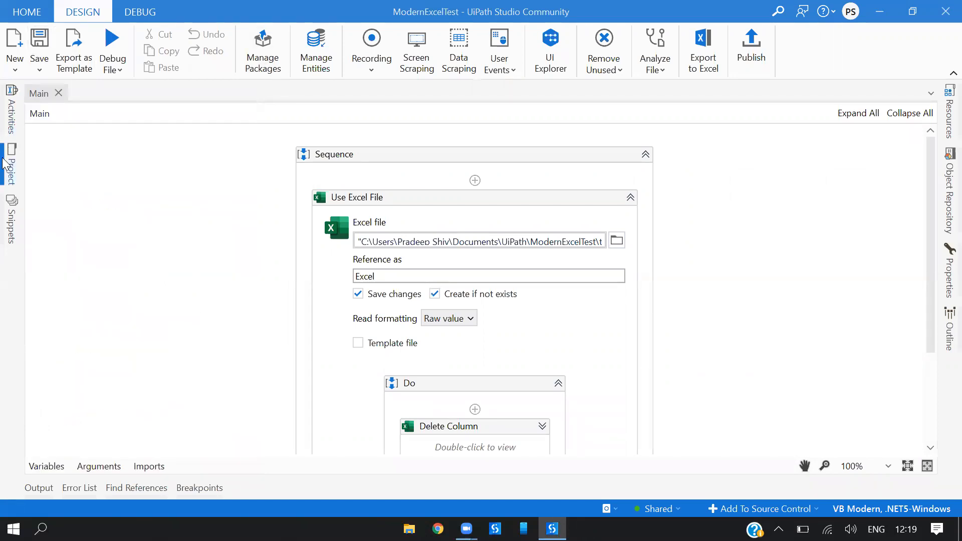
click(11, 165)
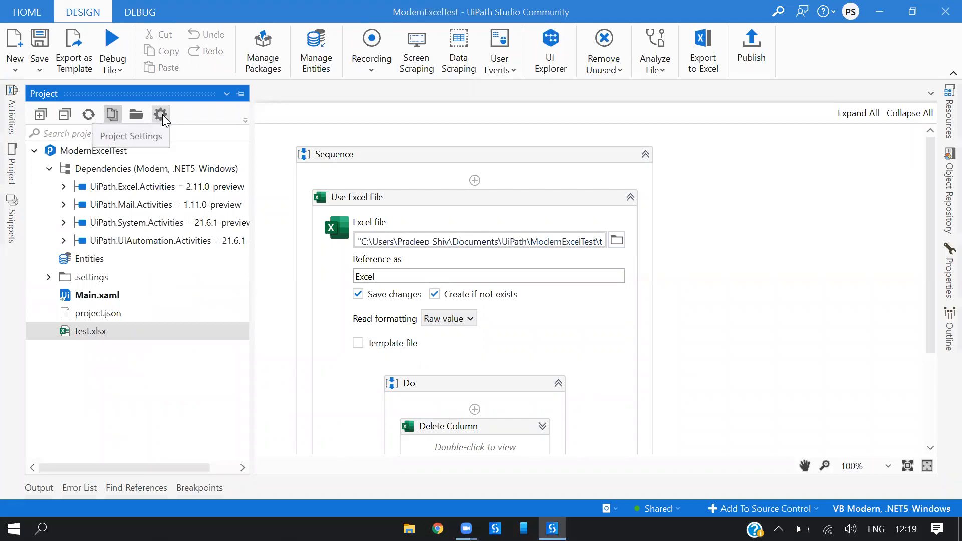
click(161, 114)
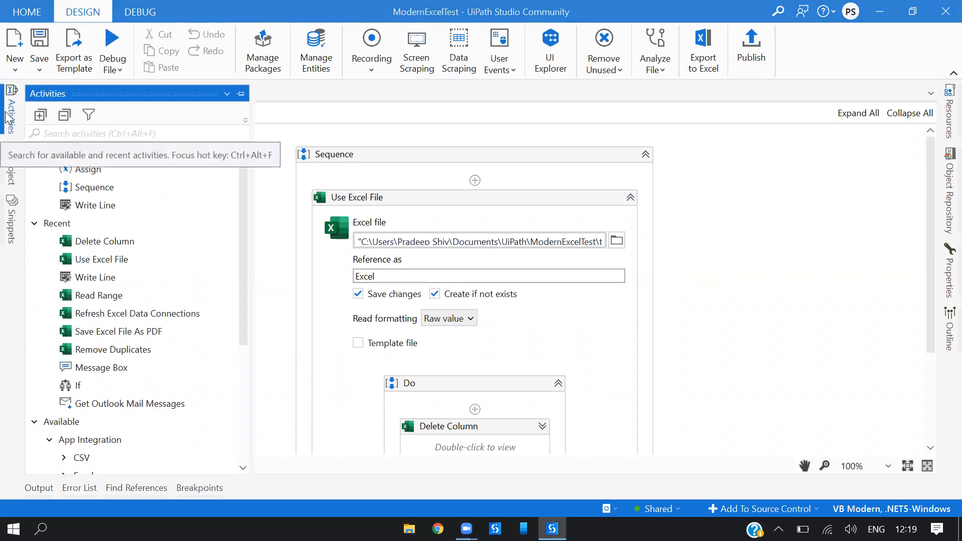
click(88, 115)
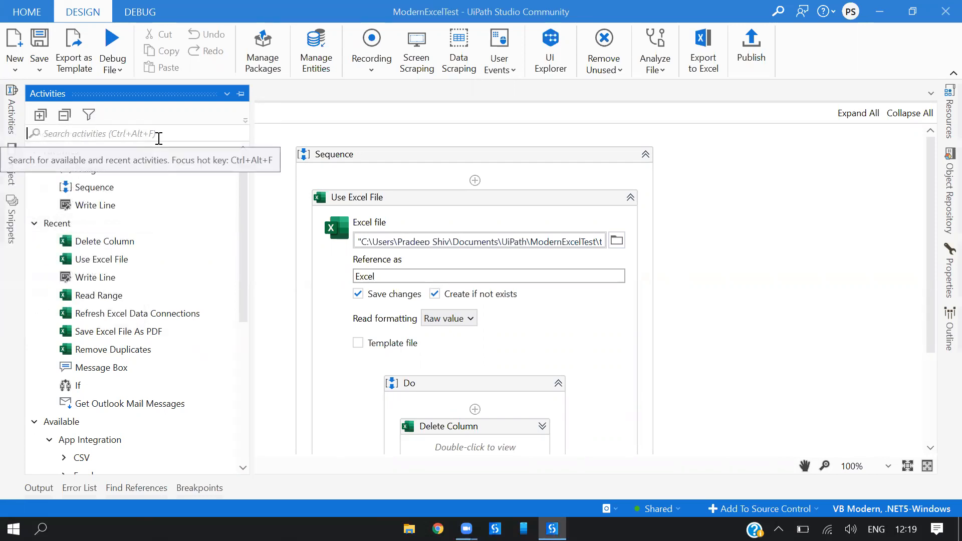
text(Excel Application)
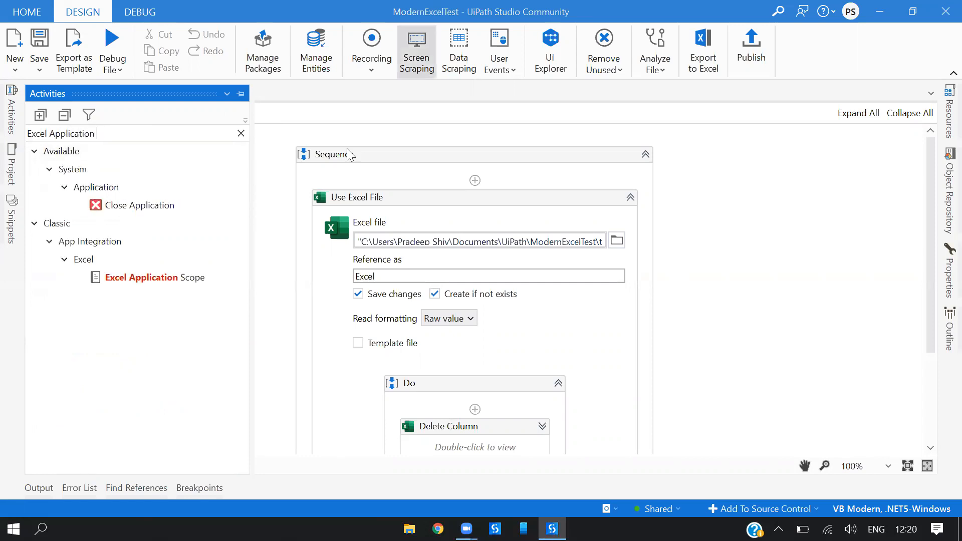
mouse_move(288, 300)
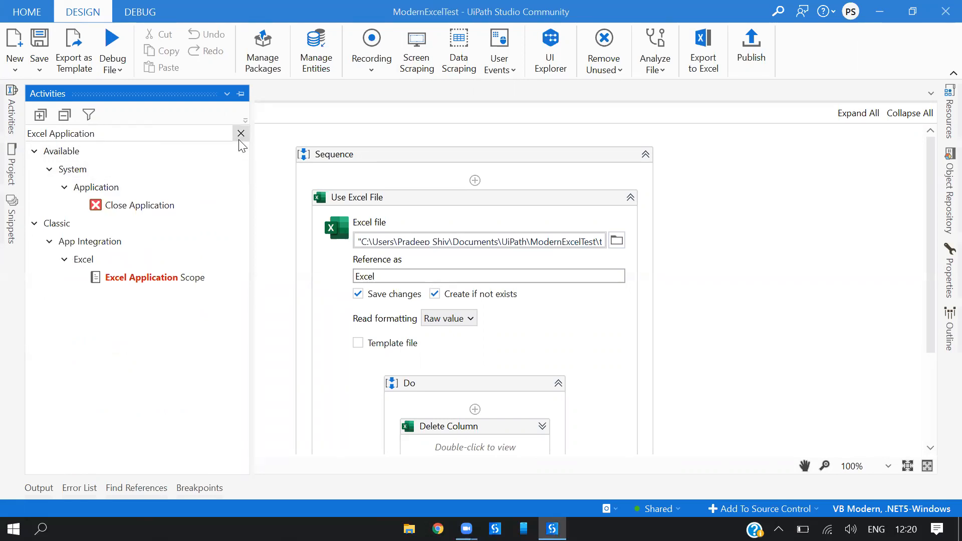
click(241, 133)
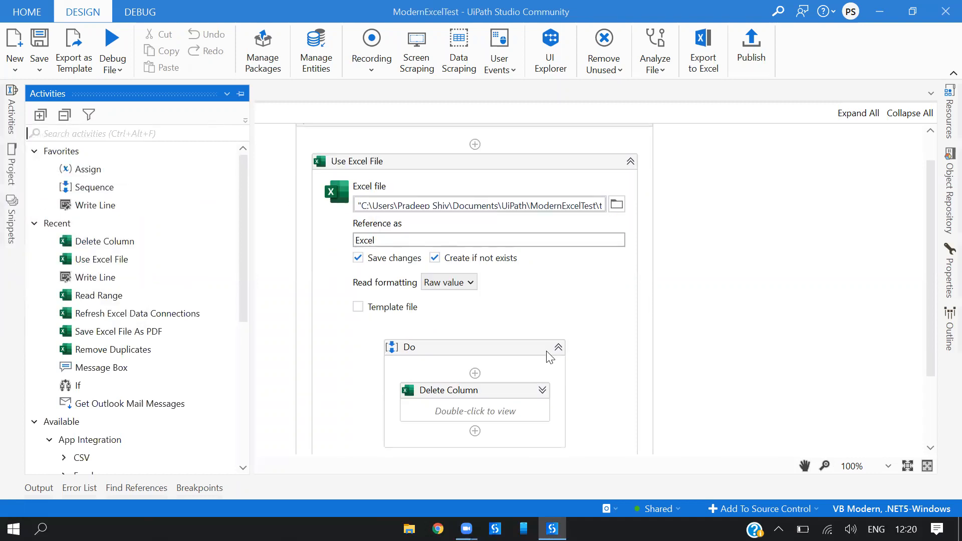
scroll(down, 3)
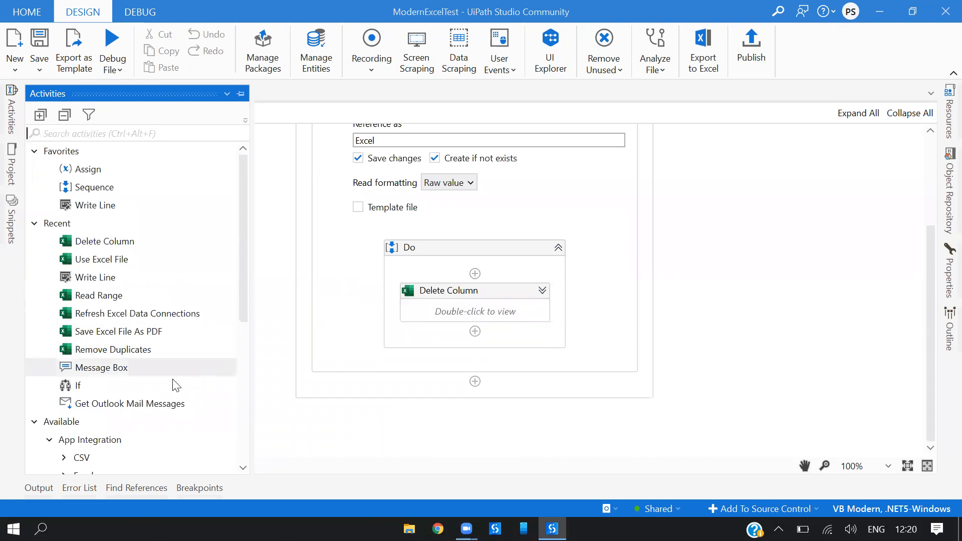